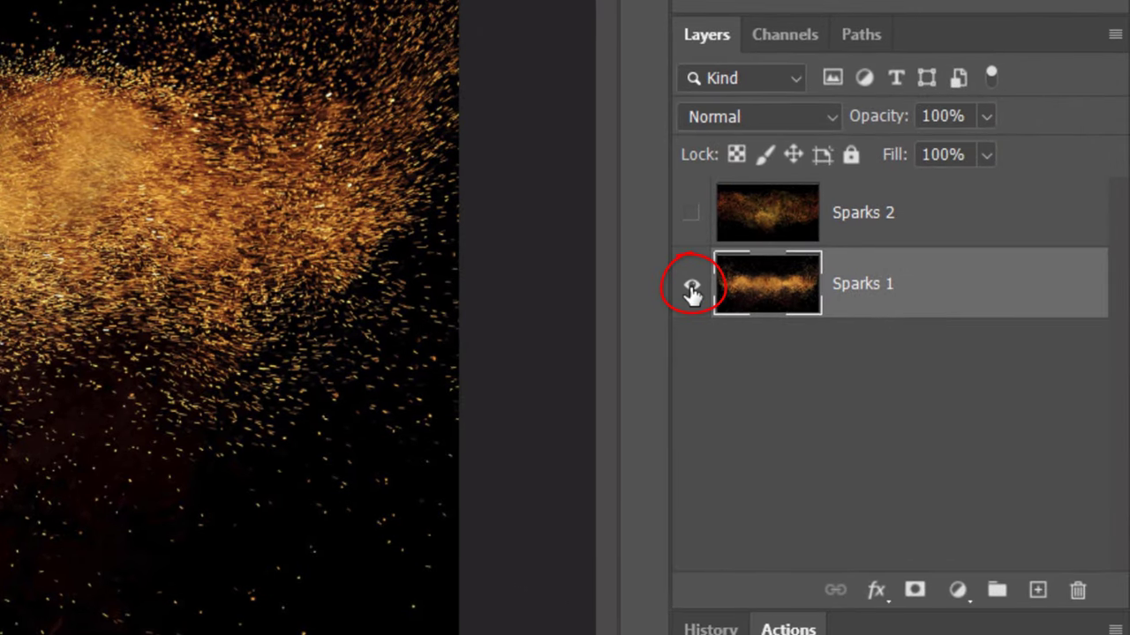
- Hide Sparks 1 and add a black-filled Layer 1 beneath the spark layers
left_click(690, 284)
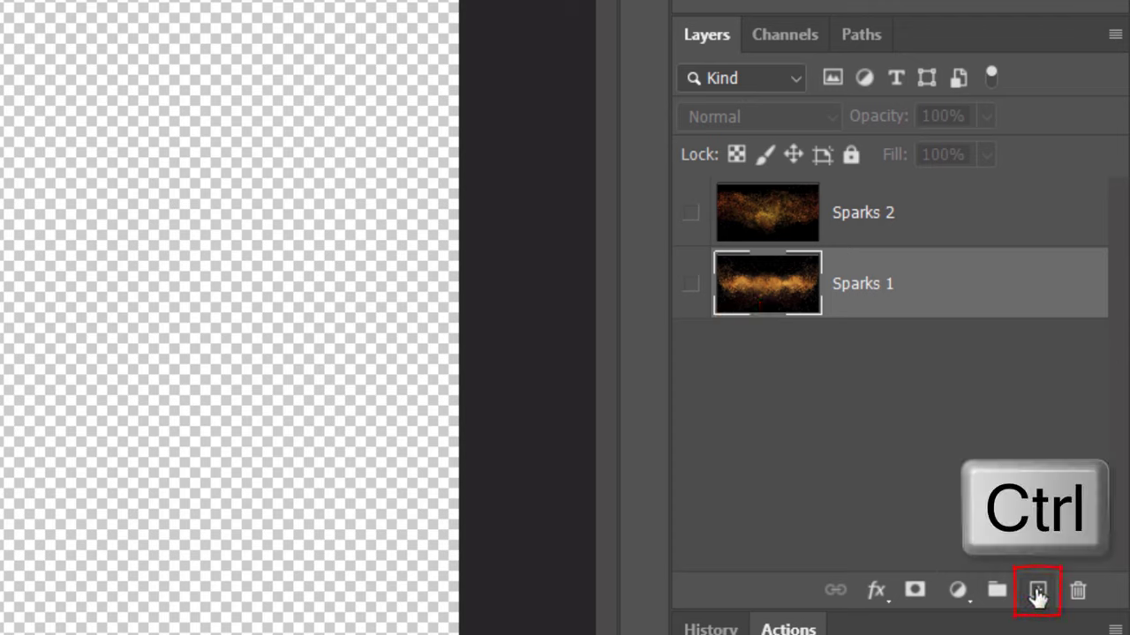
left_click(1037, 590)
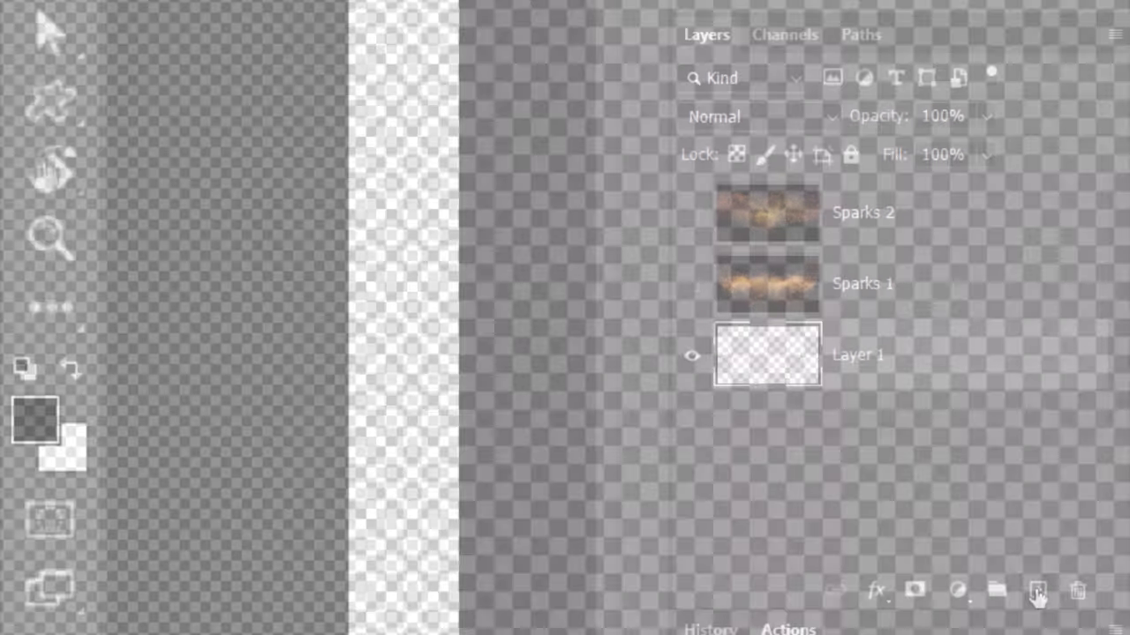
key("alt+Delete")
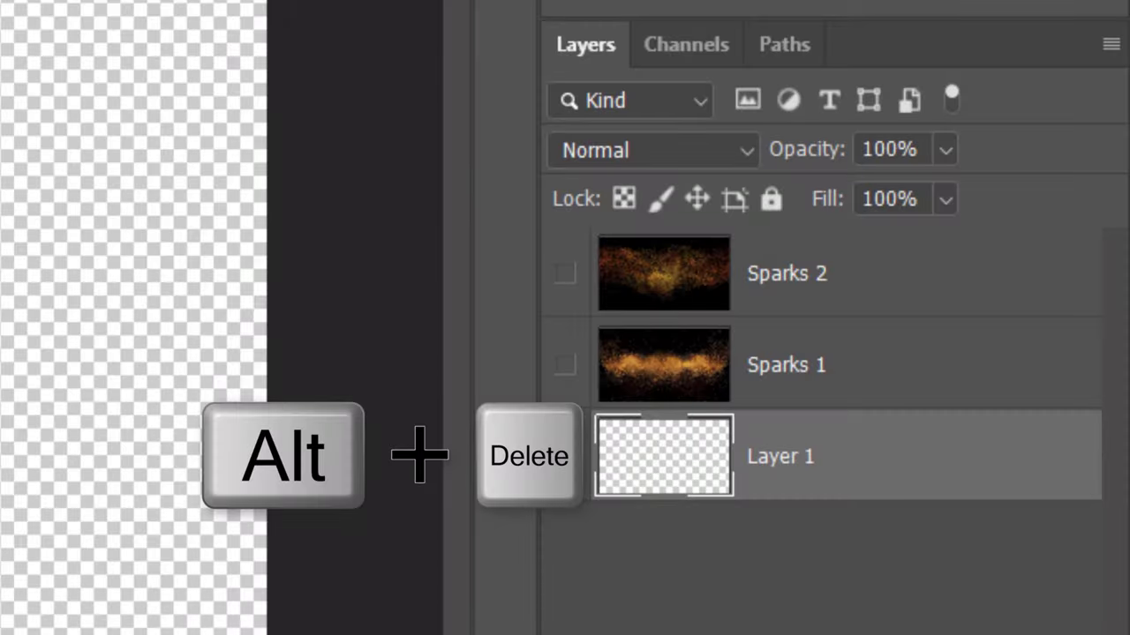
key("alt+Delete")
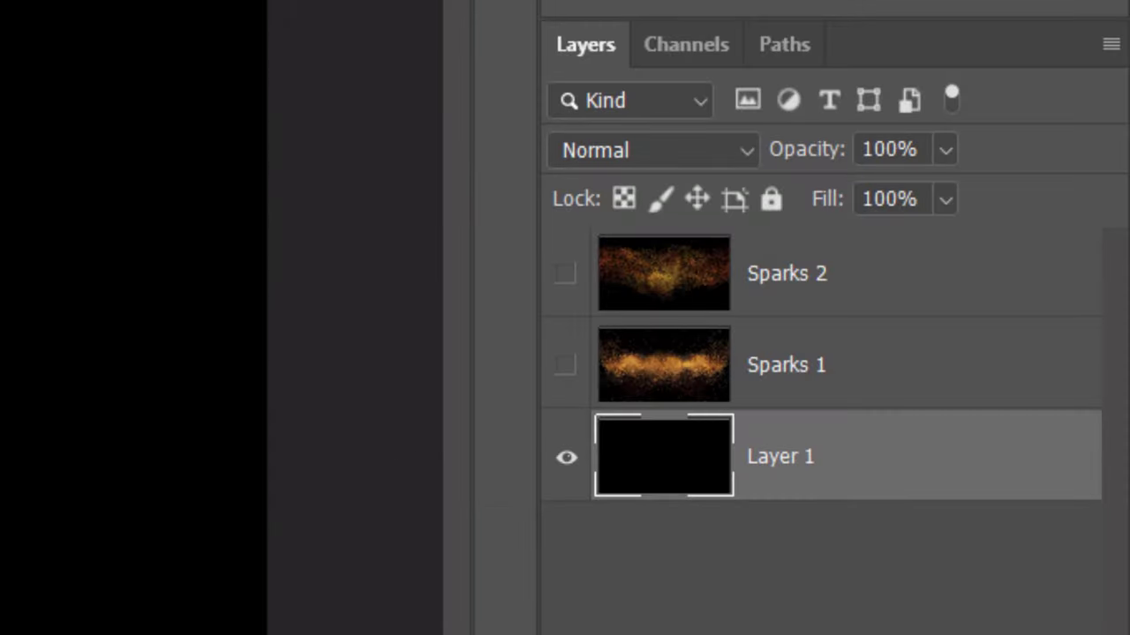
- Give Layer 1 a radial Gradient Overlay with stops 290e00 and near-black brown
left_click(663, 457)
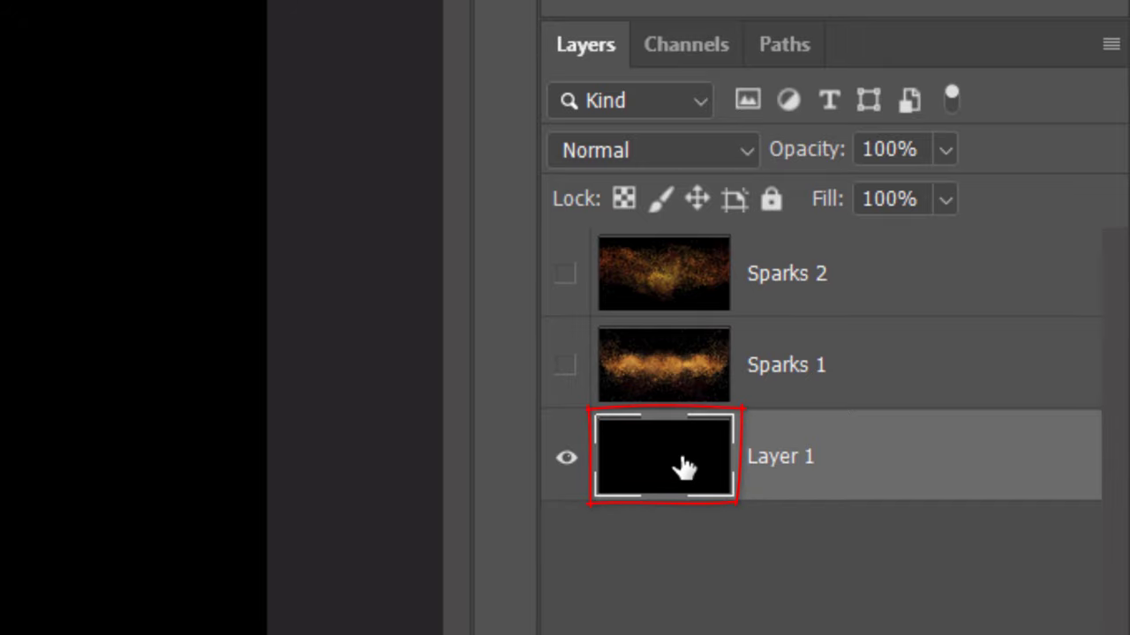
double_click(663, 456)
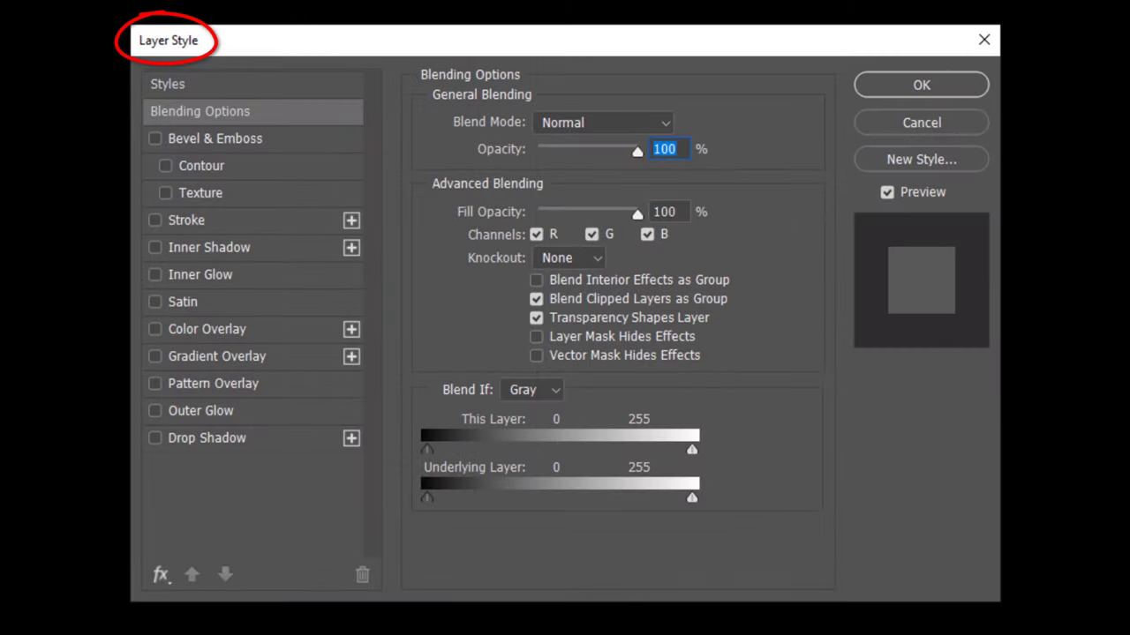
left_click(155, 356)
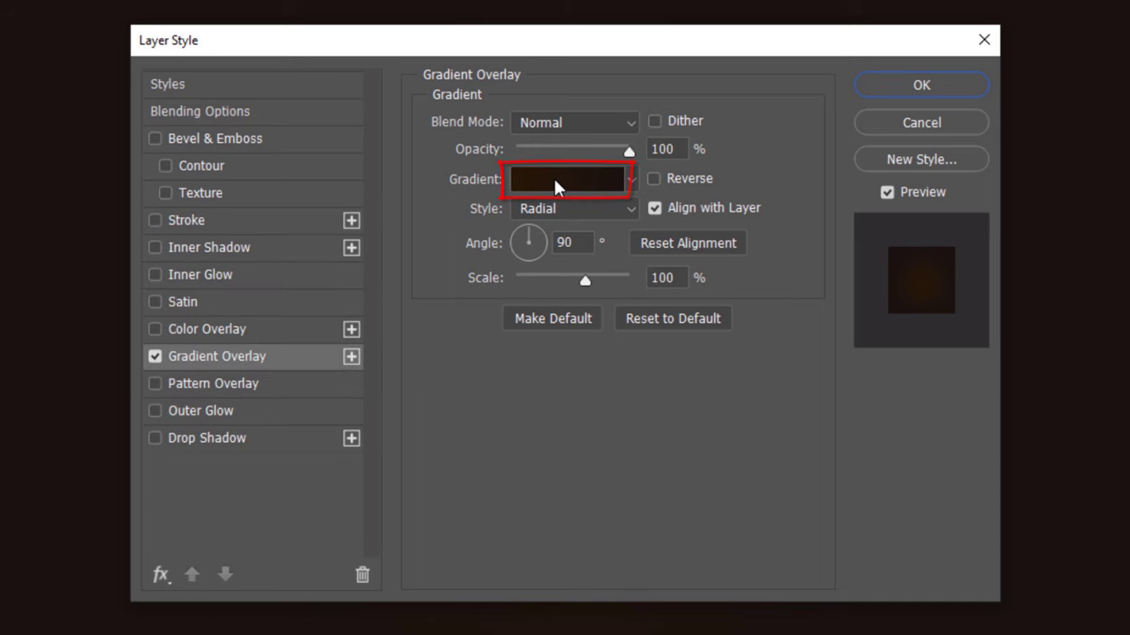
left_click(565, 179)
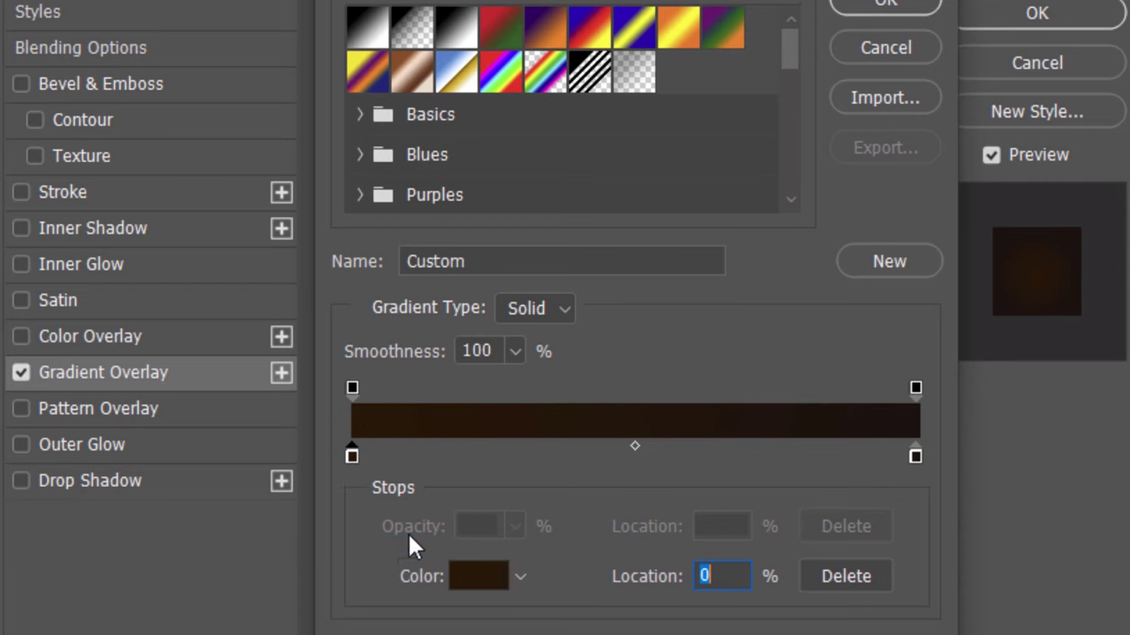
left_click(478, 576)
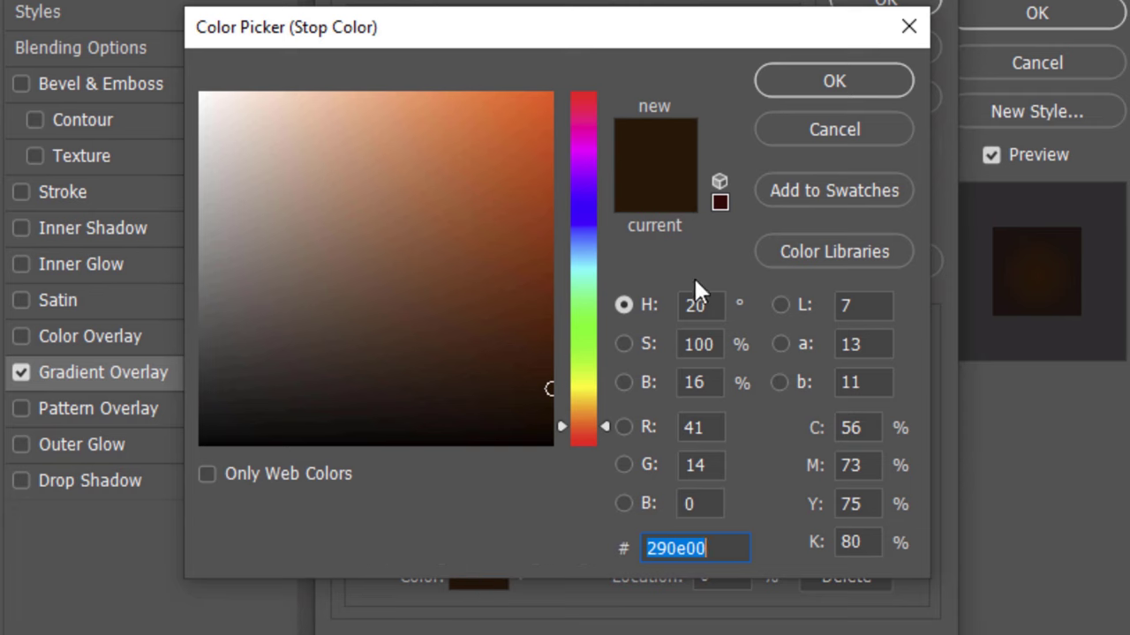
left_click(832, 80)
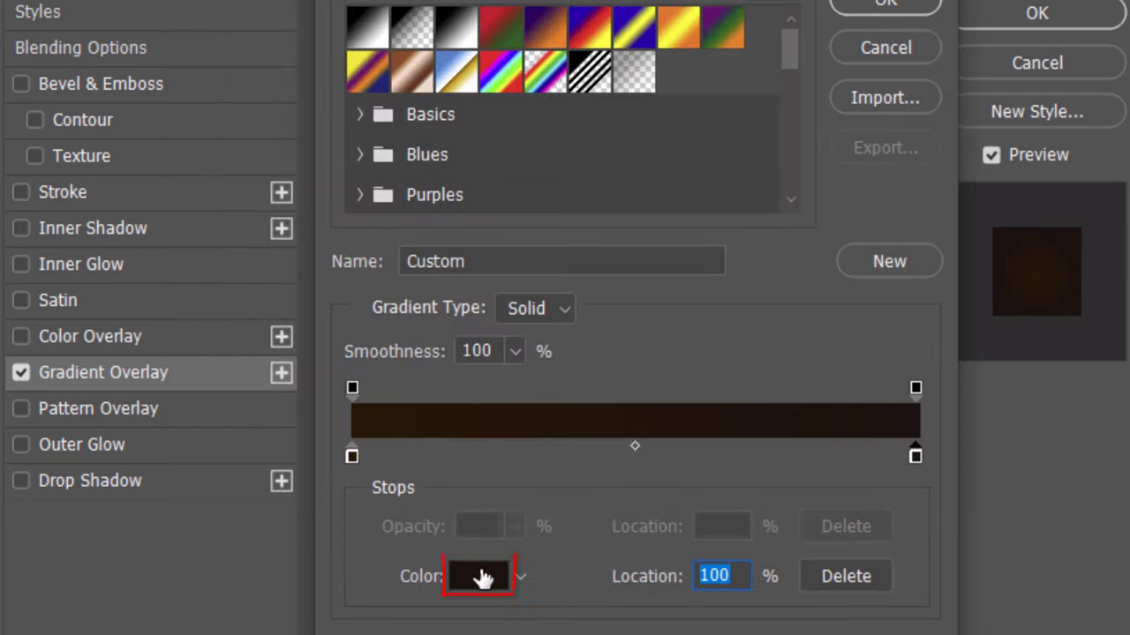
left_click(479, 576)
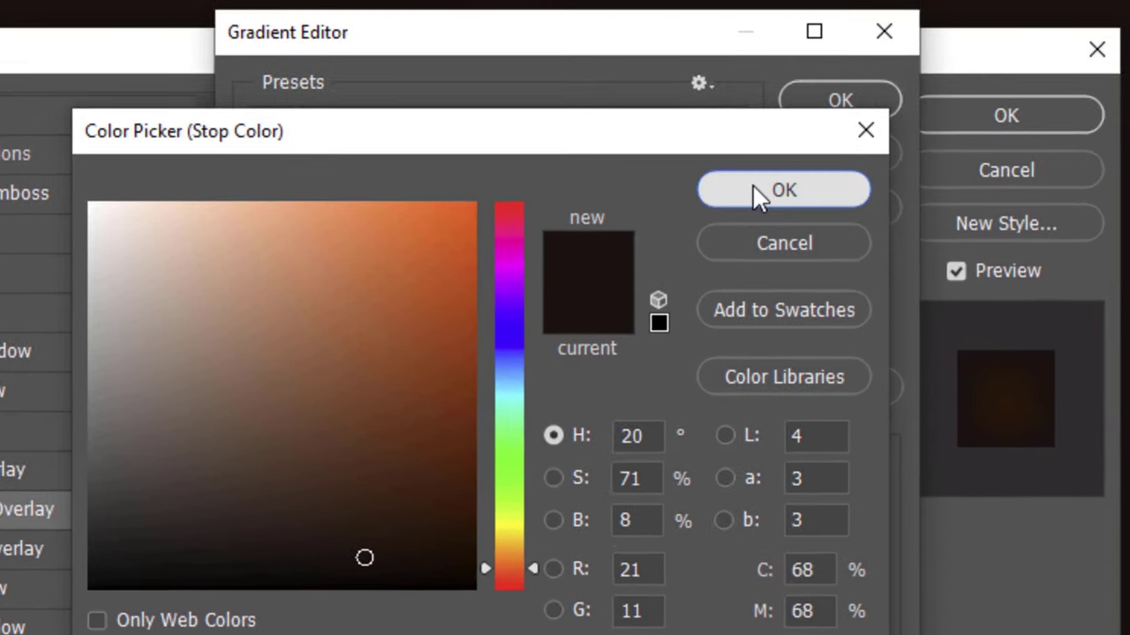
left_click(783, 189)
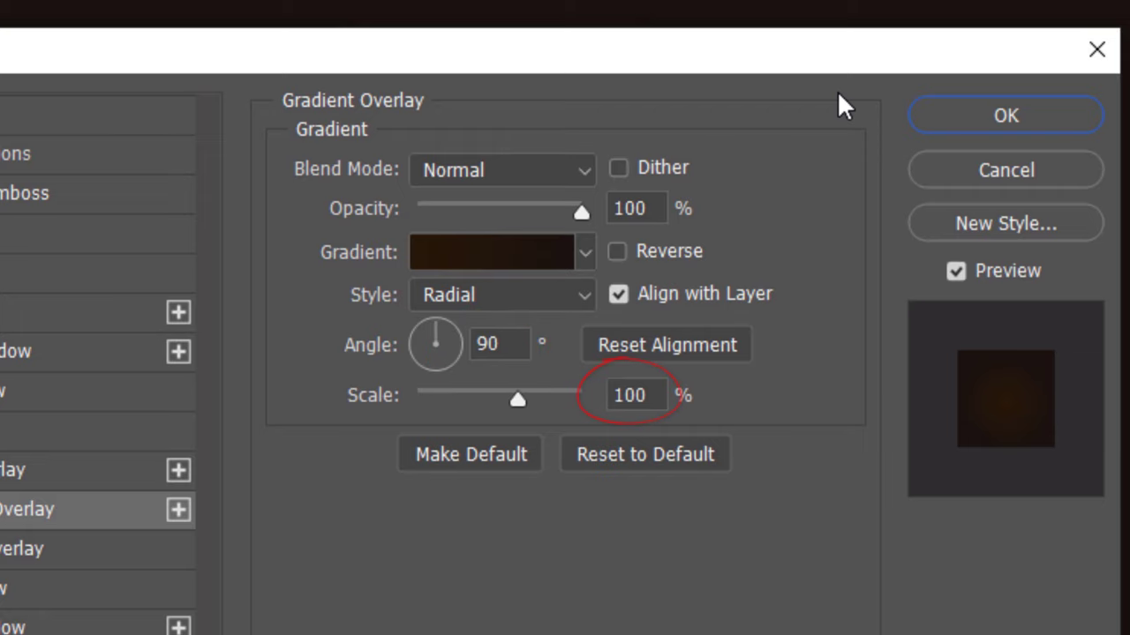
left_click(1004, 115)
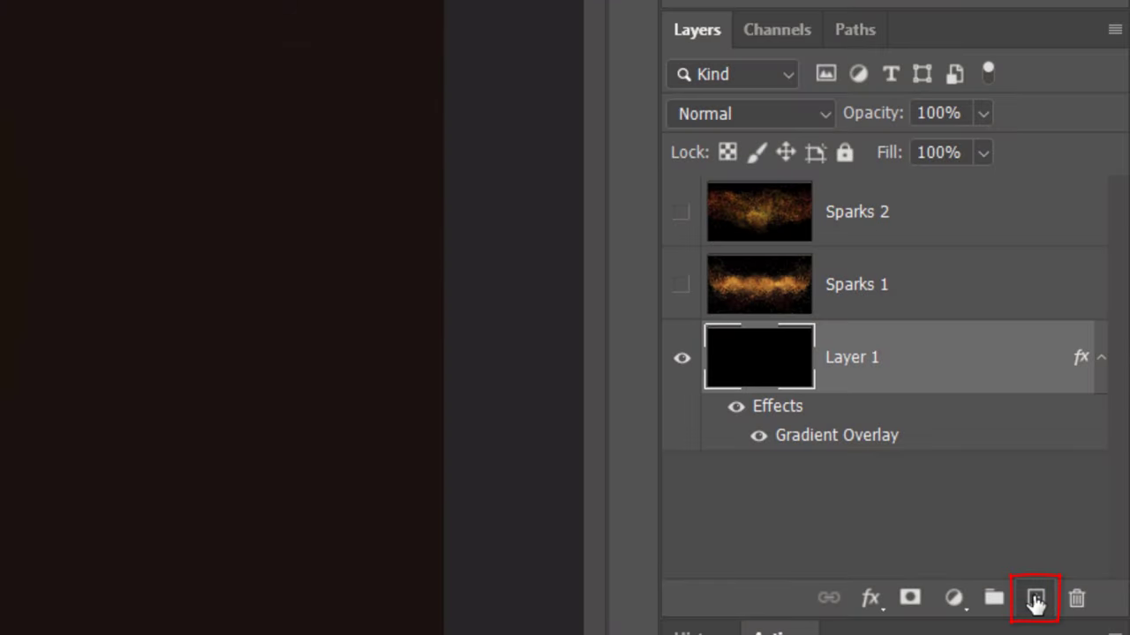
- Render grey clouds on a new Layer 2, blend in Color Dodge, and add a mask
left_click(1035, 598)
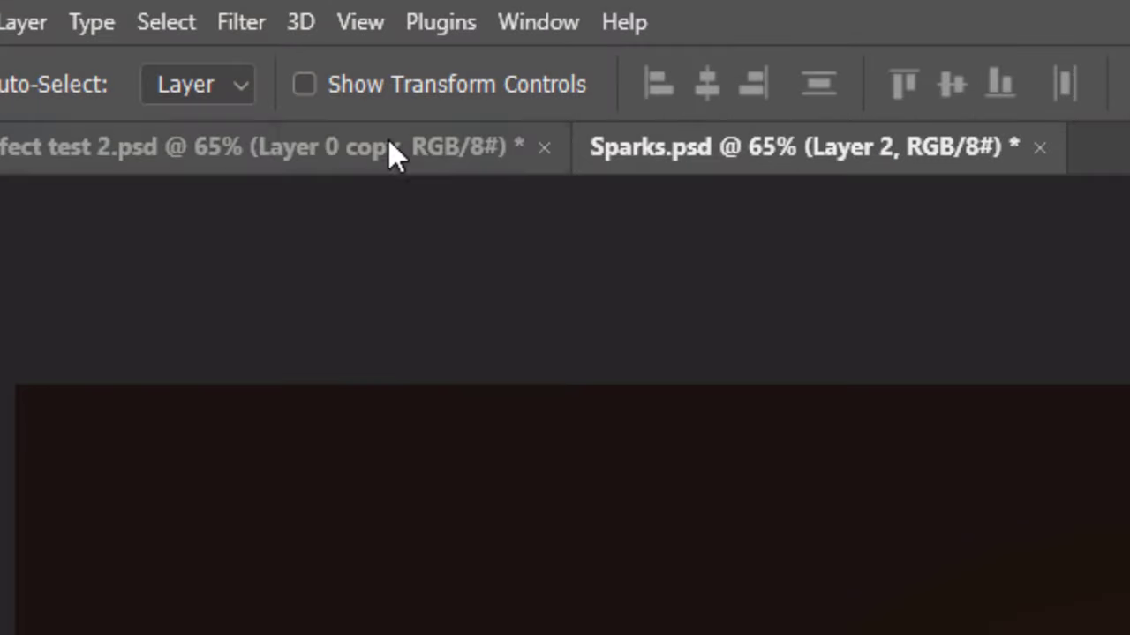
left_click(241, 21)
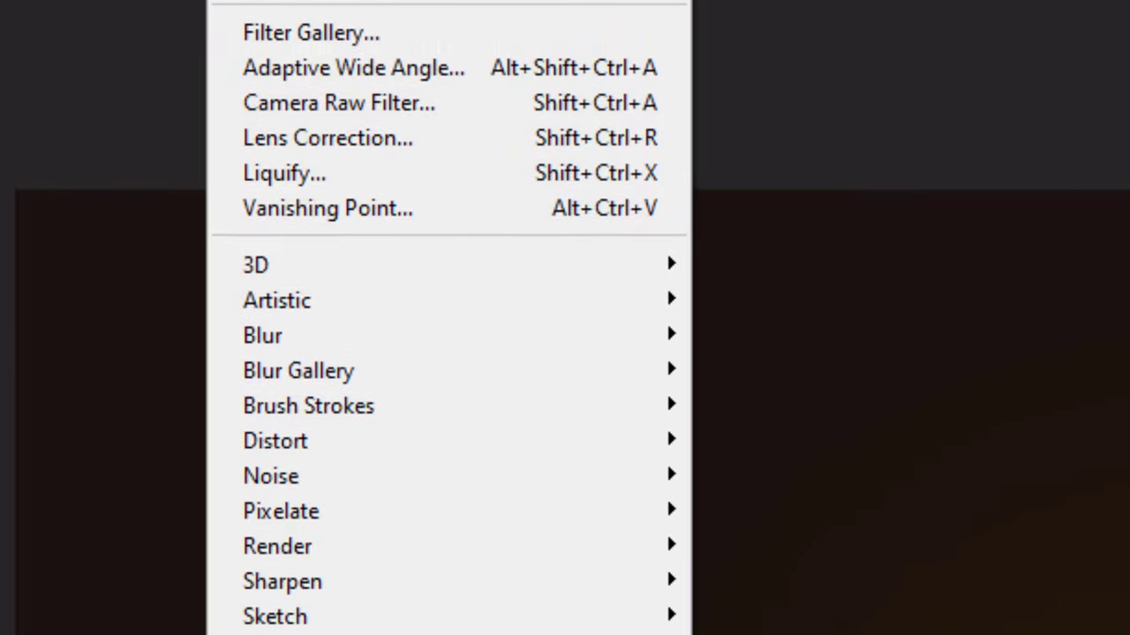
mouse_move(277, 324)
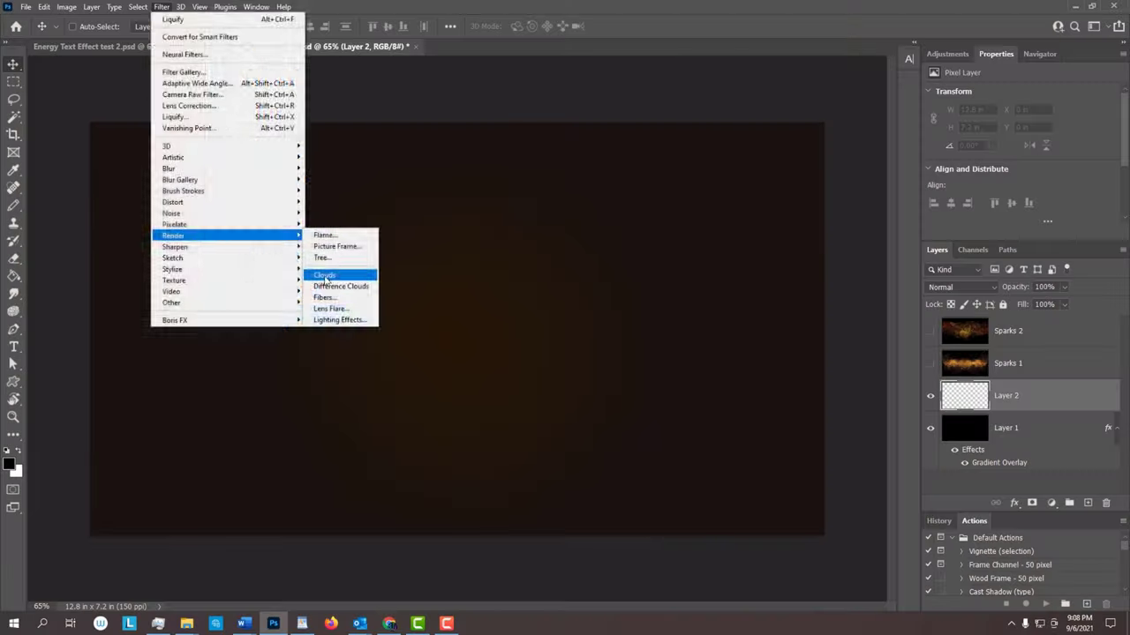
left_click(324, 275)
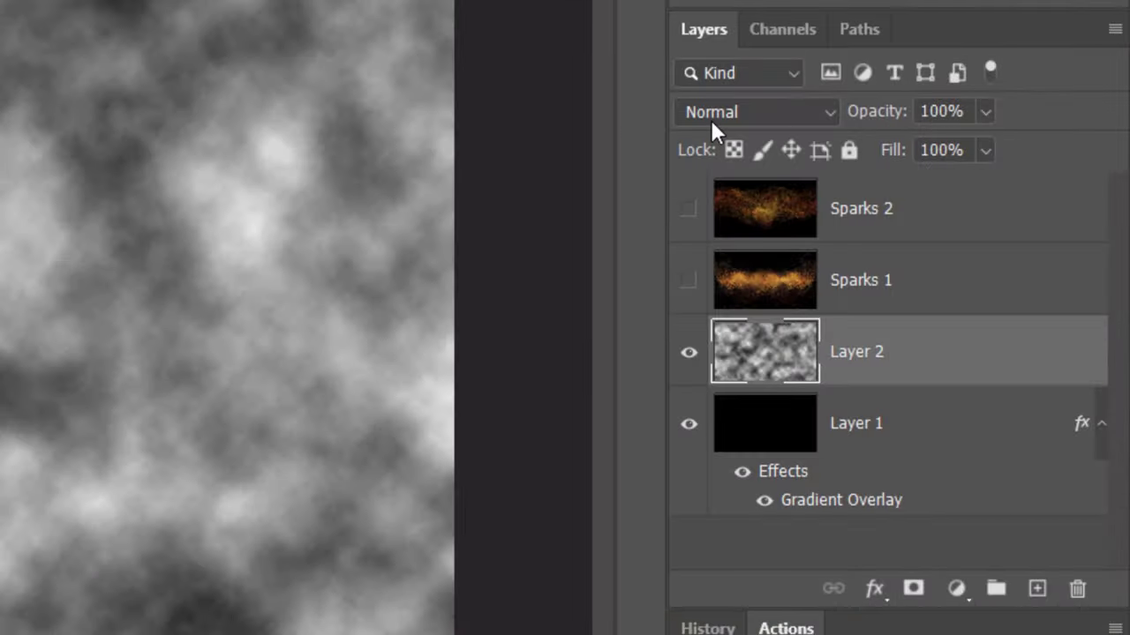
left_click(757, 111)
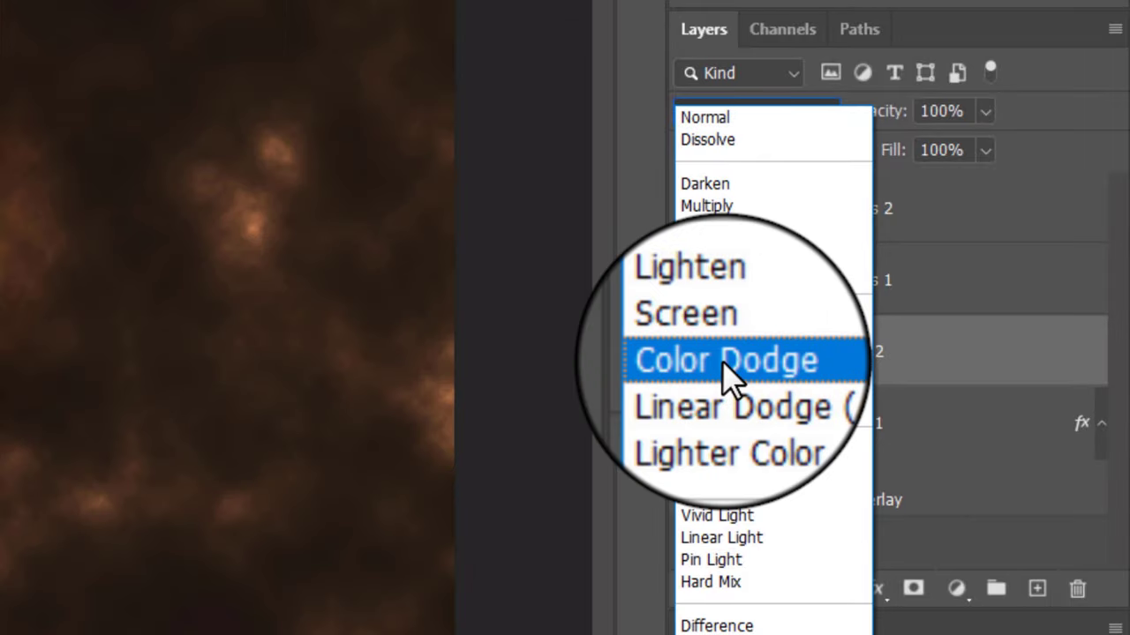
left_click(726, 360)
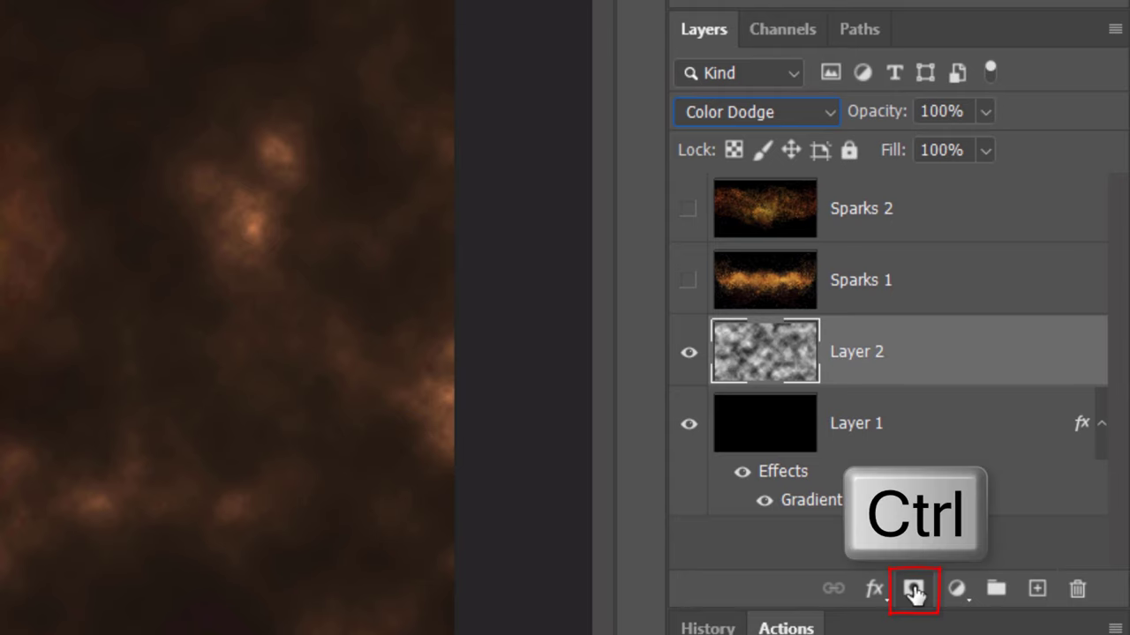
left_click(913, 589)
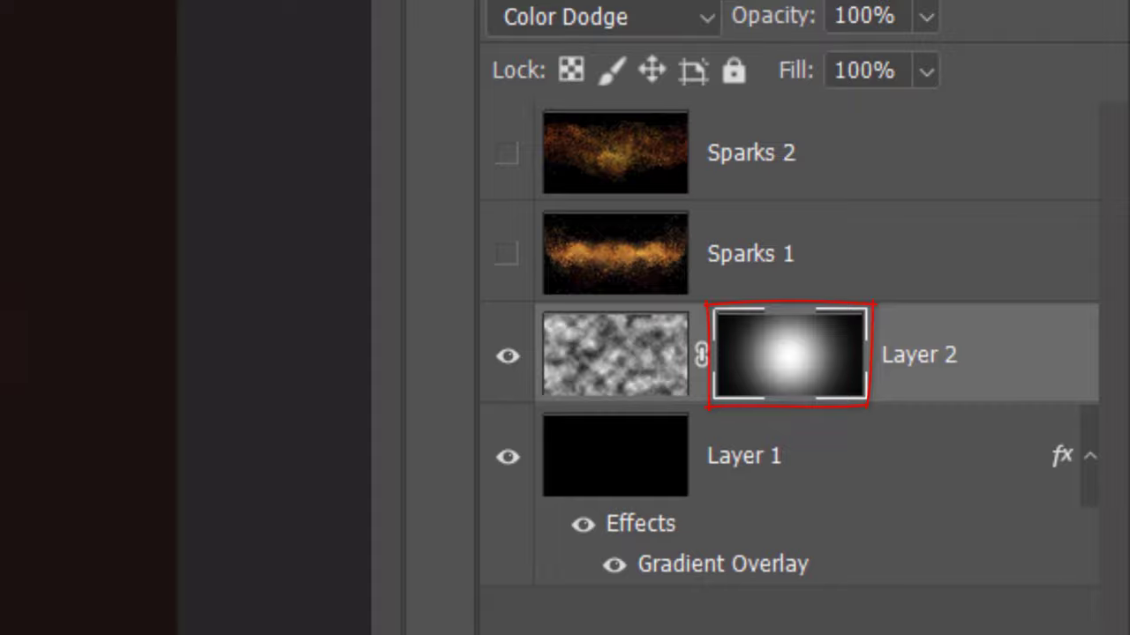
- Target Layer 2's mask and set a Soft Round brush at 250 px, 0% hardness
left_click(615, 355)
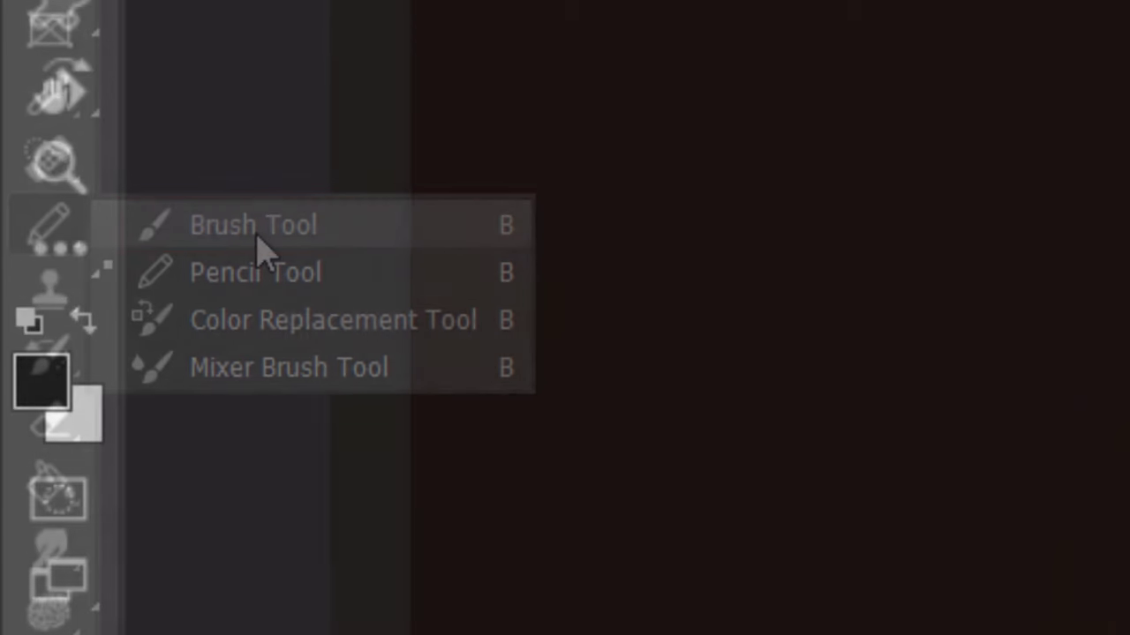
left_click(254, 224)
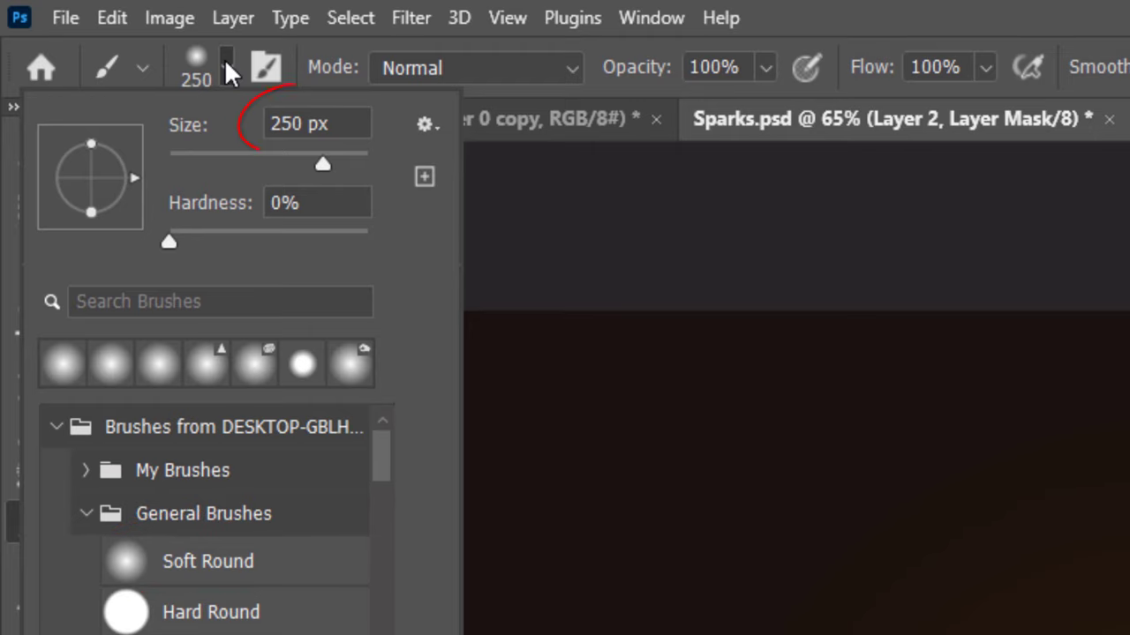
left_click(315, 124)
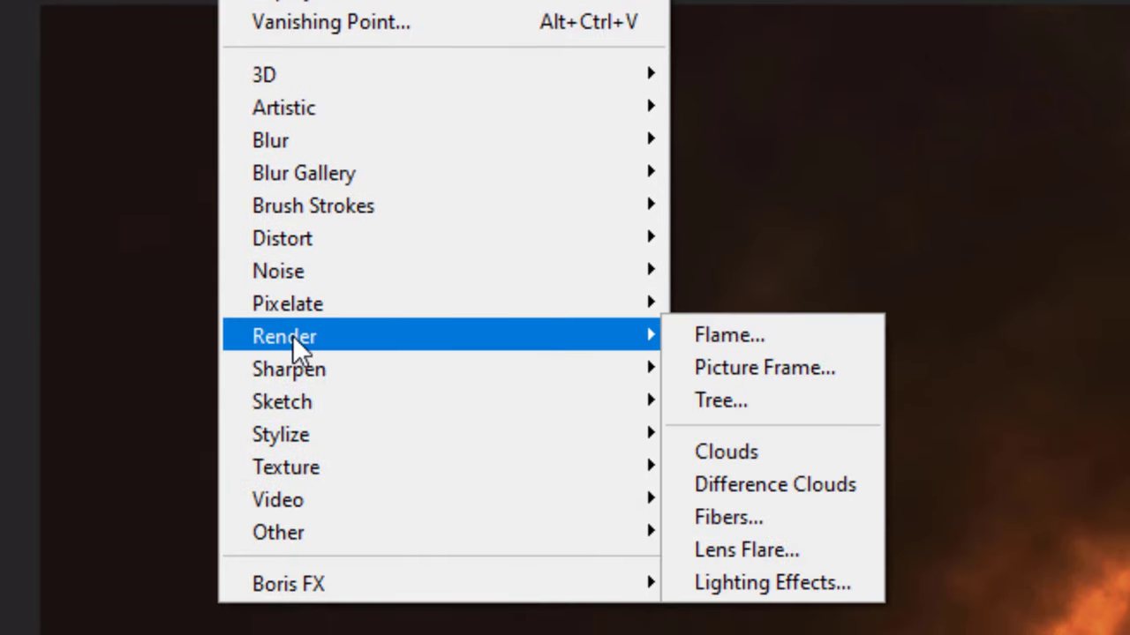
mouse_move(728, 517)
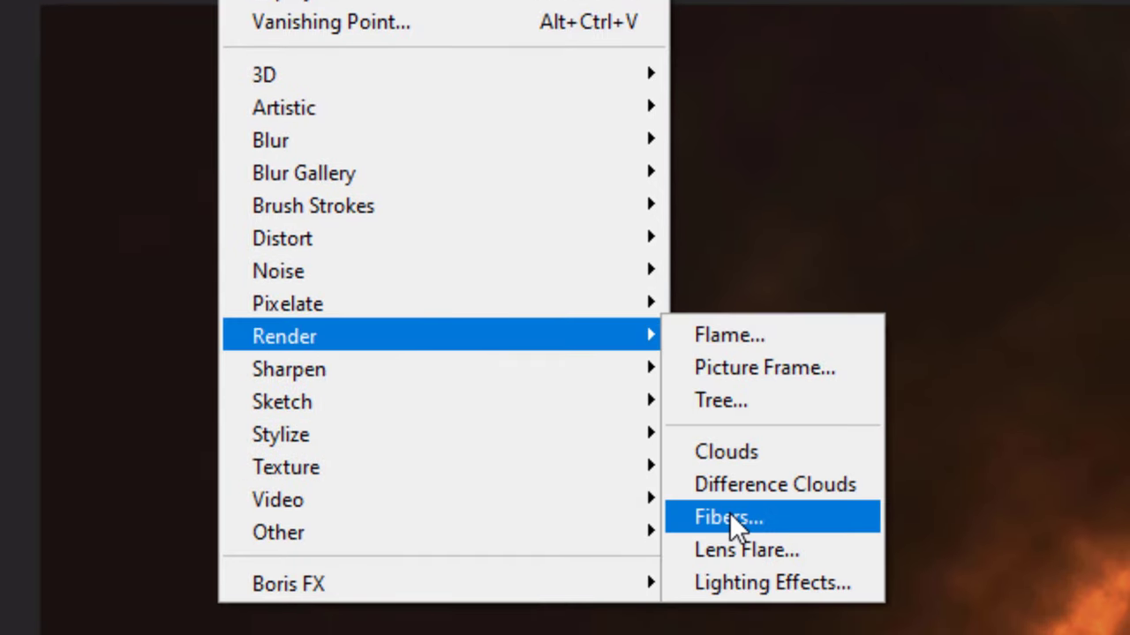
- Render Fibers (Variance 15, Strength 10) on Layer 3 and rotate it 90° clockwise
left_click(728, 516)
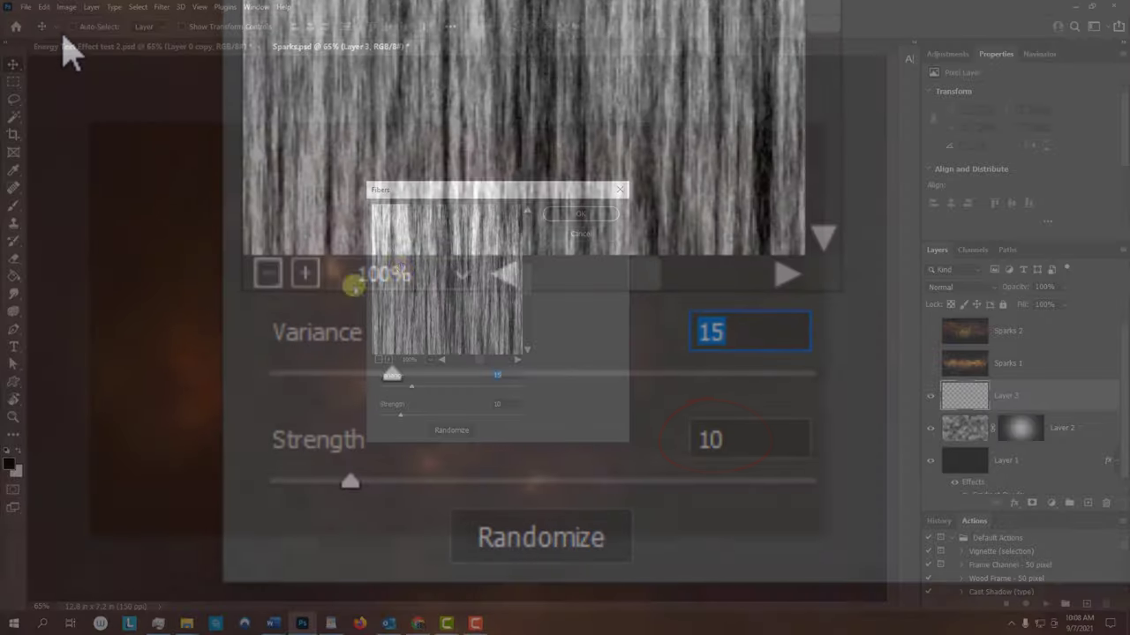
left_click(581, 214)
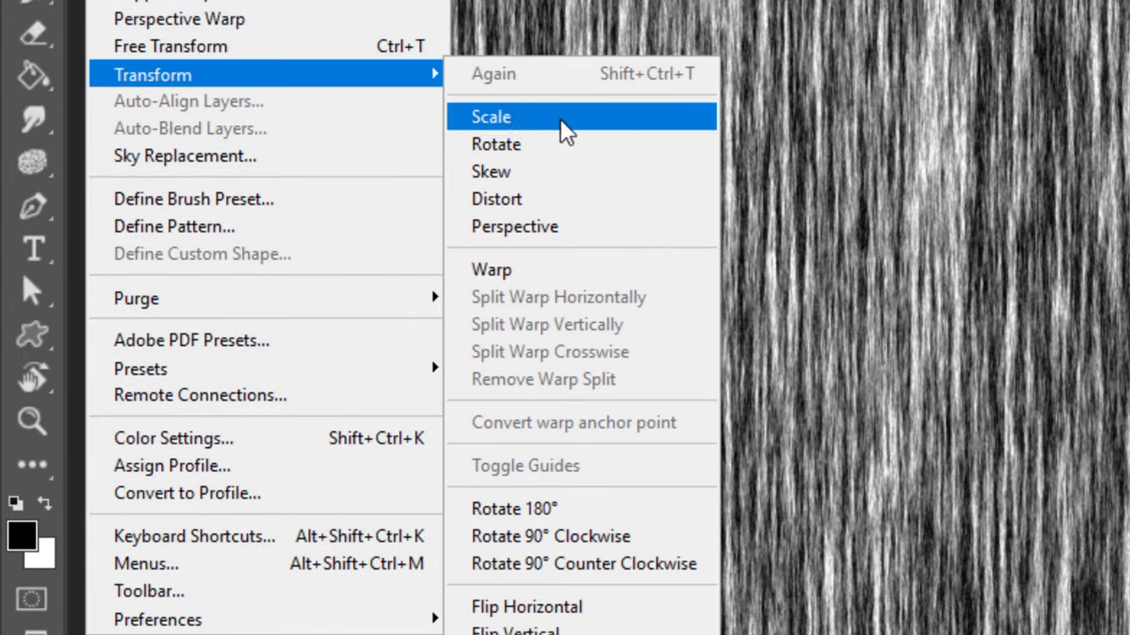
mouse_move(565, 536)
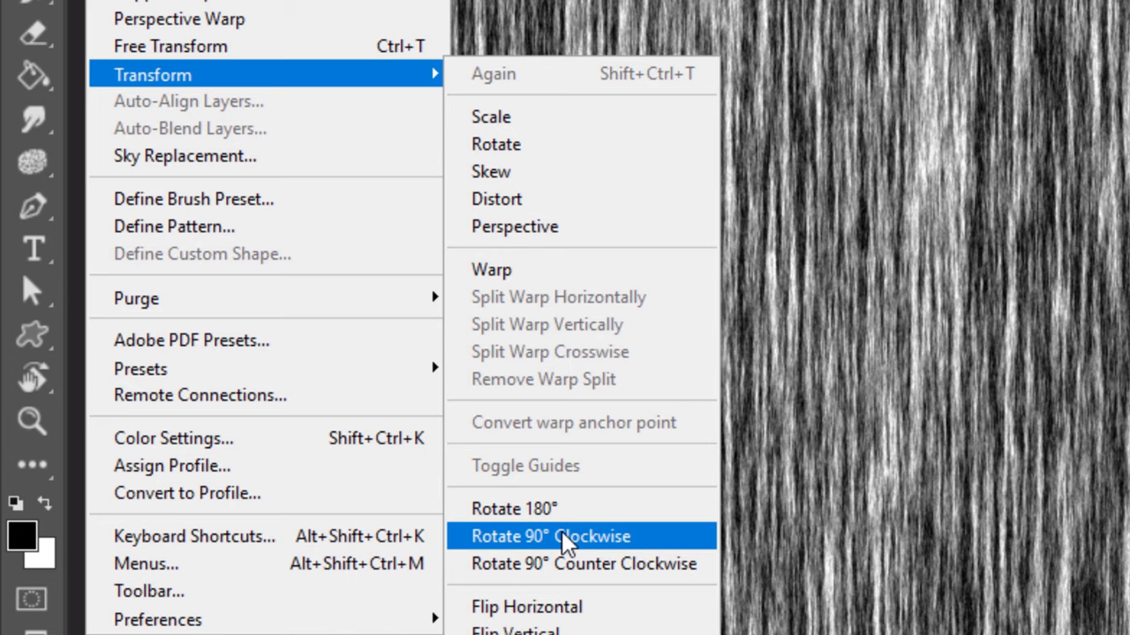
left_click(551, 536)
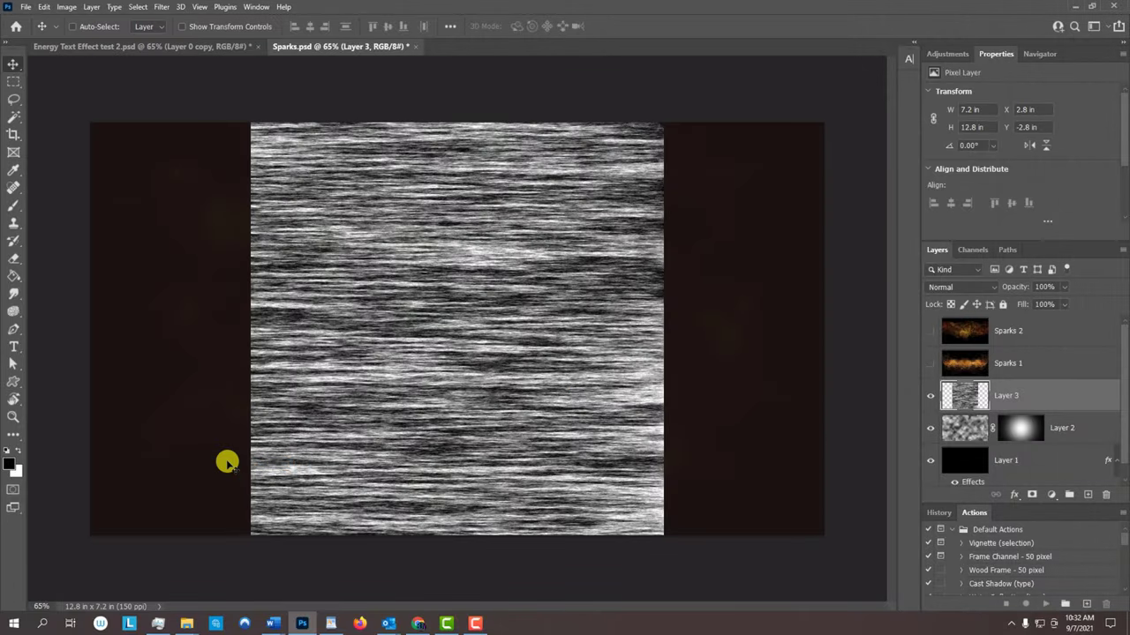
- Stretch the fiber streaks to full canvas width and convert Layer 3 to a Smart Object
key("ctrl+t")
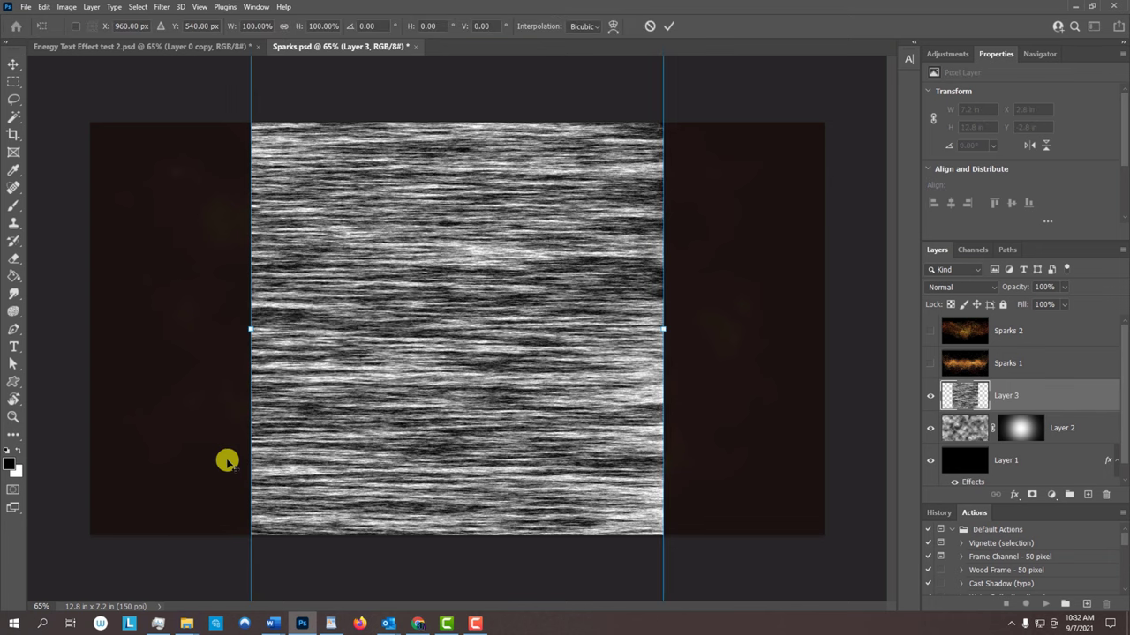
mouse_move(662, 330)
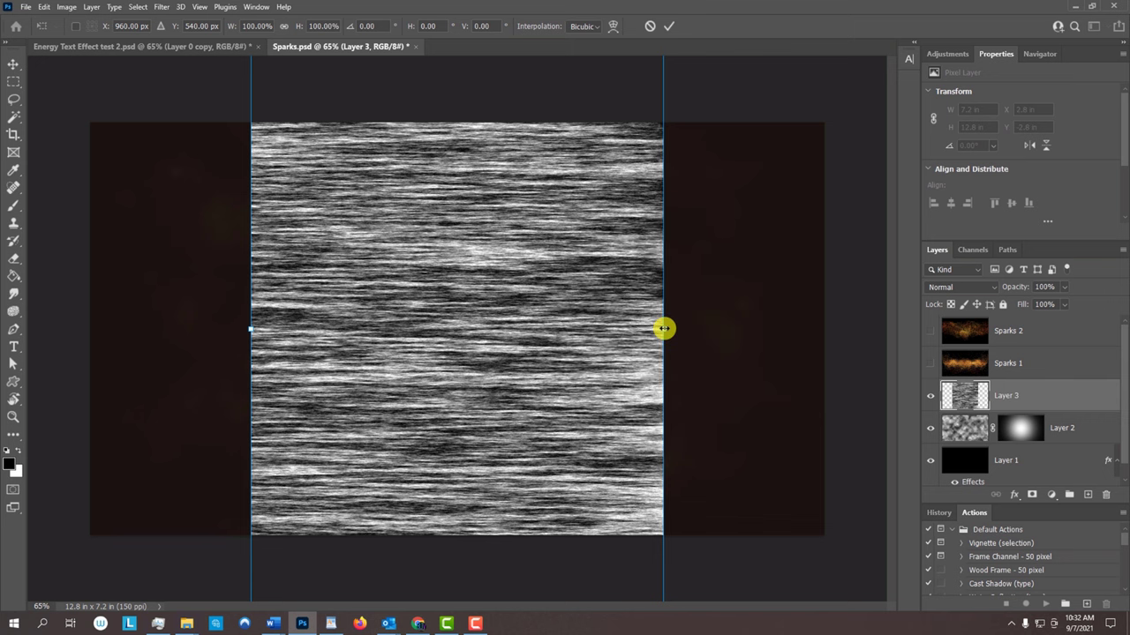
key("alt")
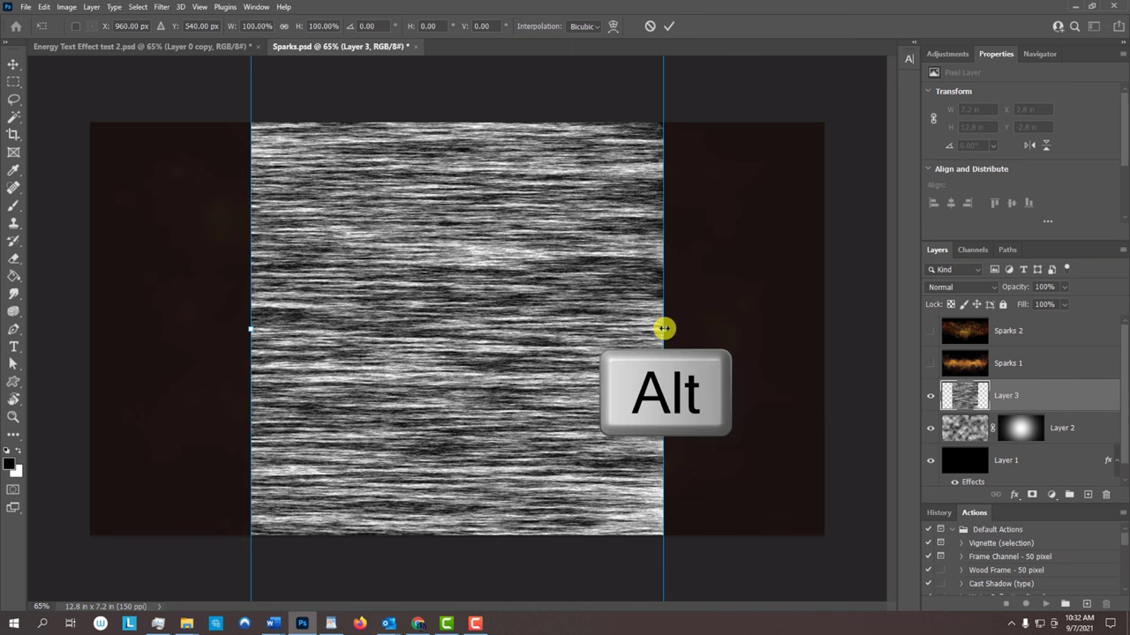
left_click_drag(662, 329, 828, 332)
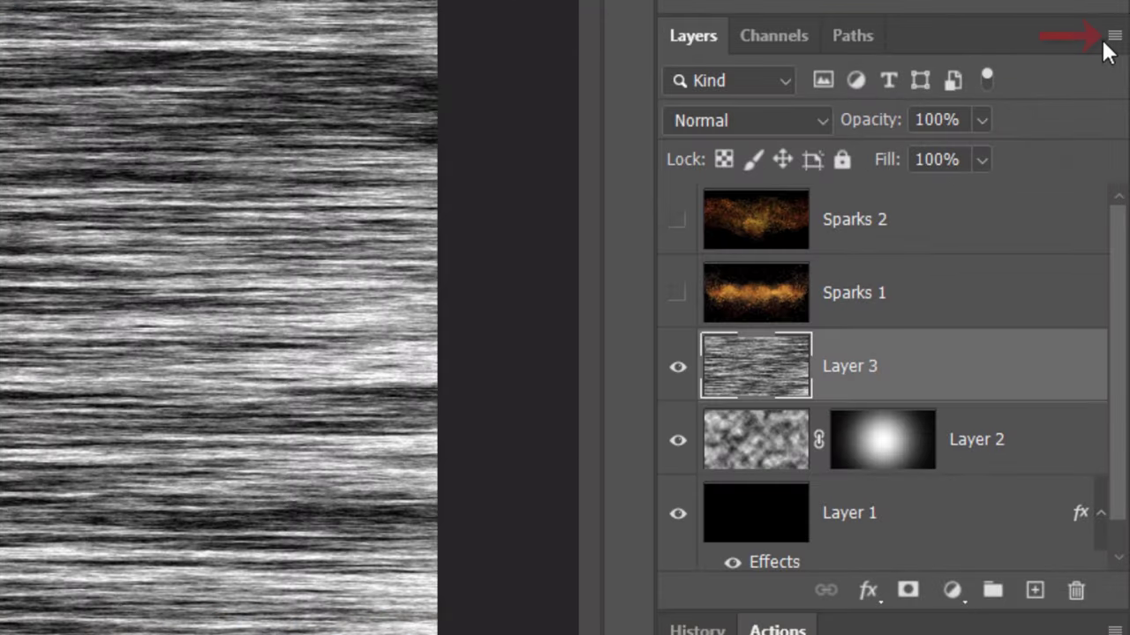
left_click(1114, 36)
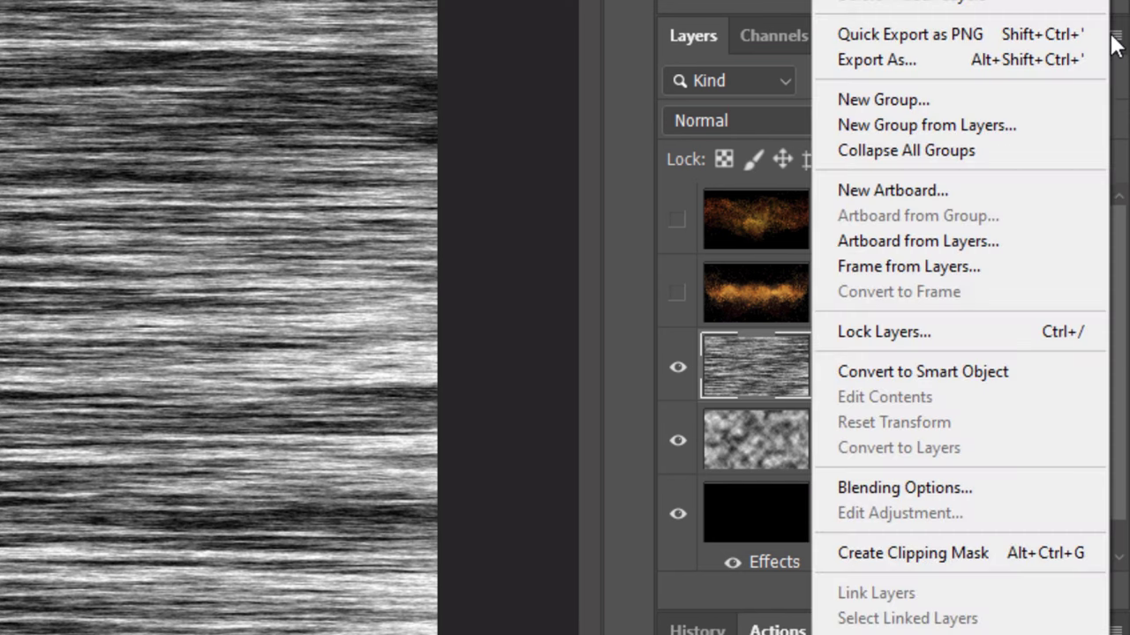
mouse_move(905, 372)
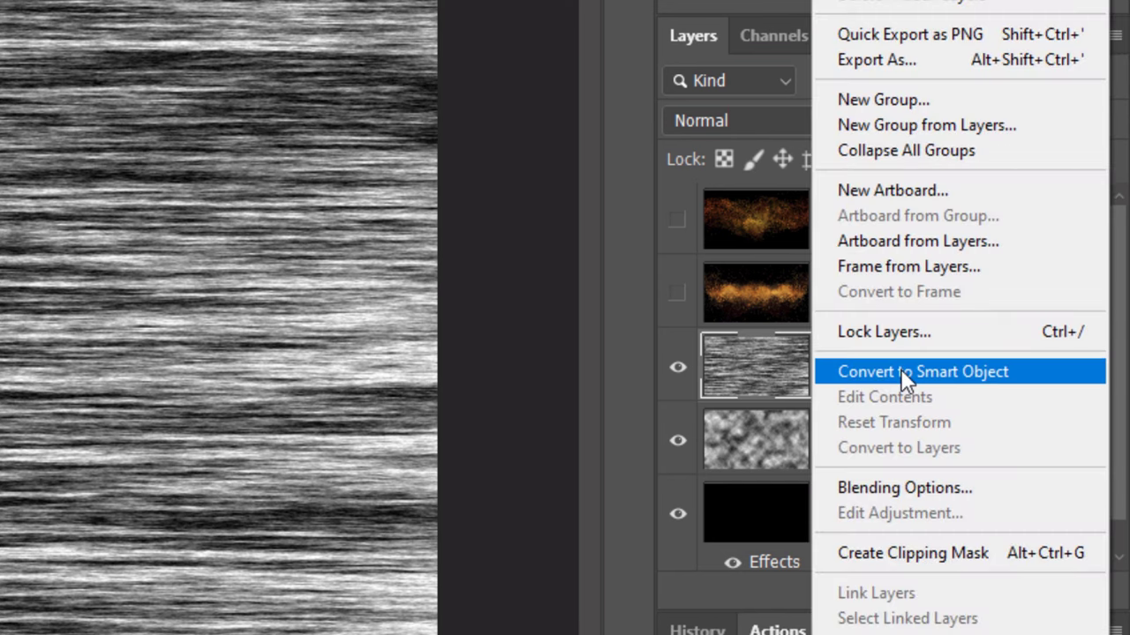
left_click(921, 370)
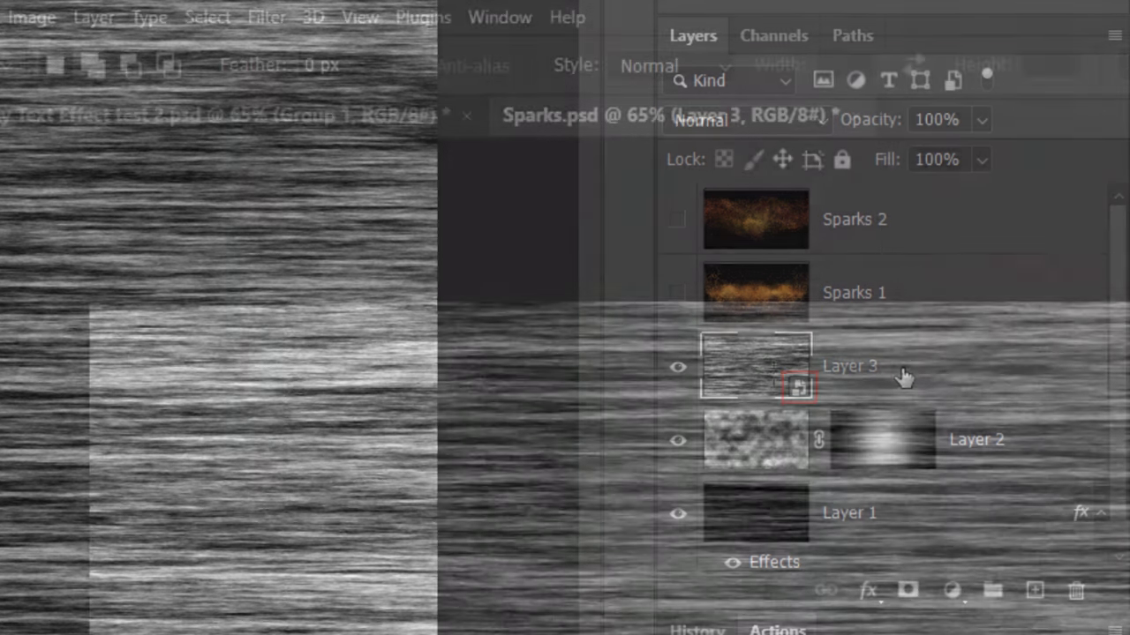
- Apply a 1-pixel Gaussian Blur smart filter to the streak layer
left_click(266, 16)
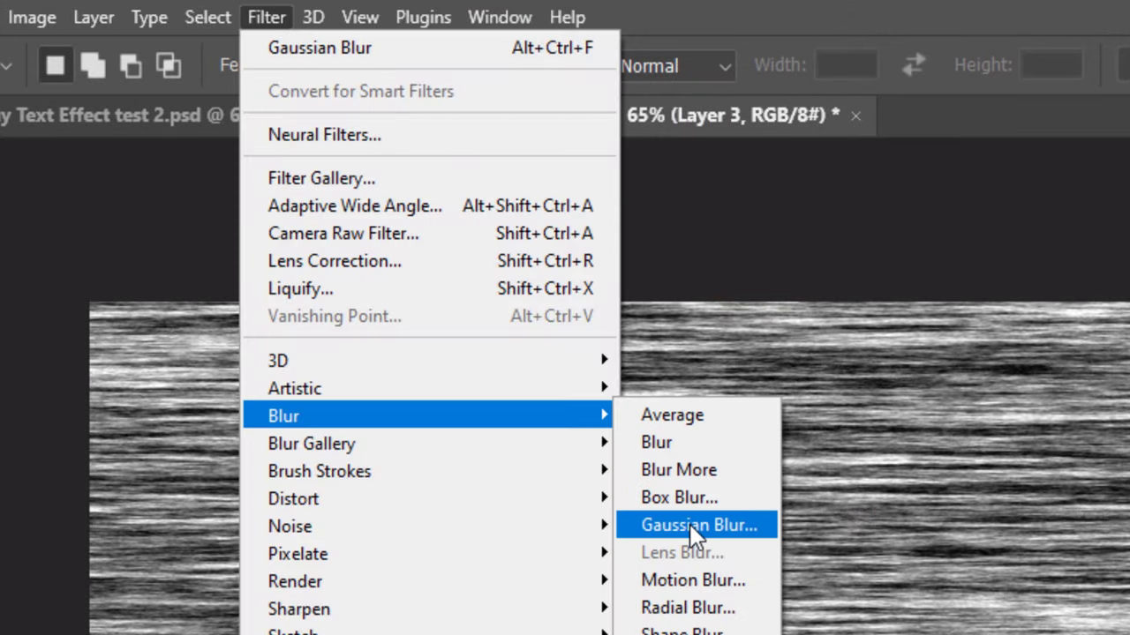
left_click(698, 524)
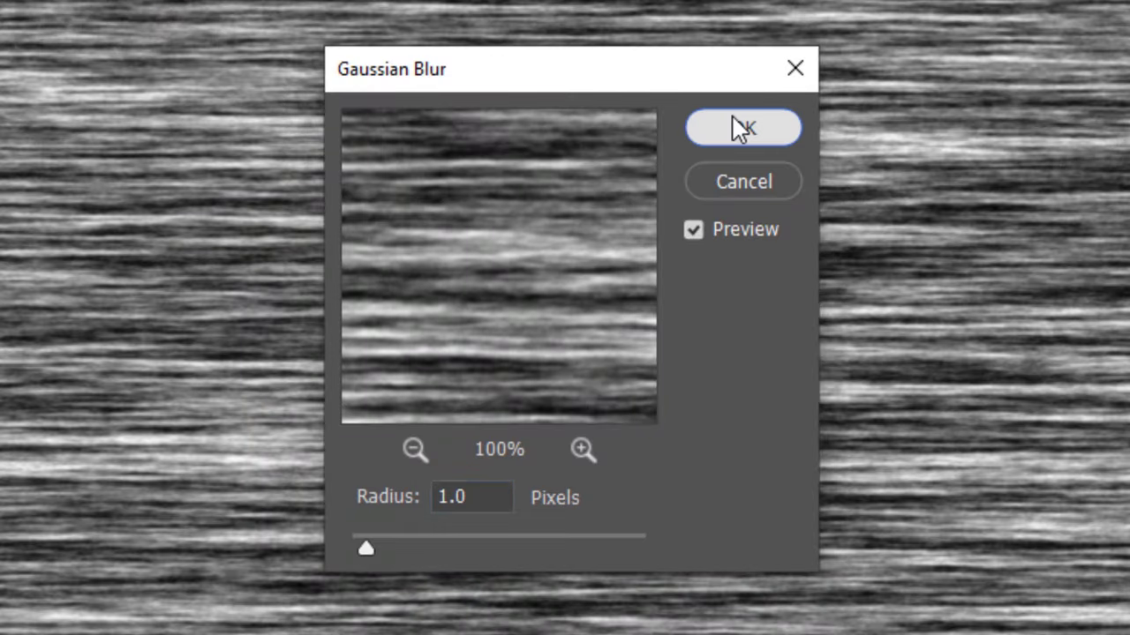
left_click(742, 127)
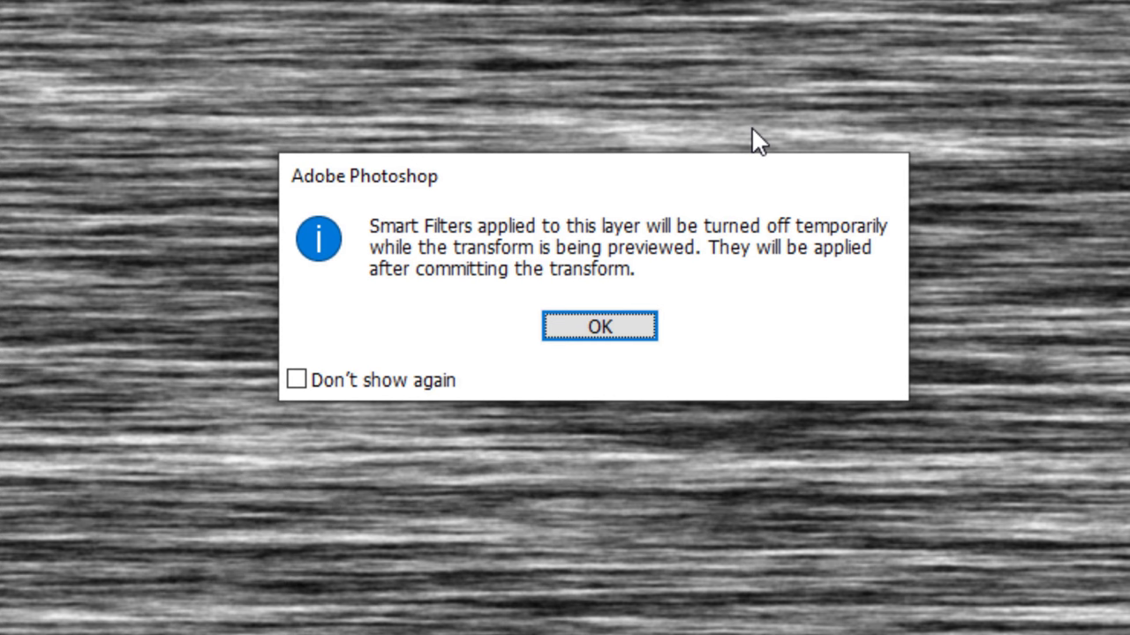
mouse_move(734, 162)
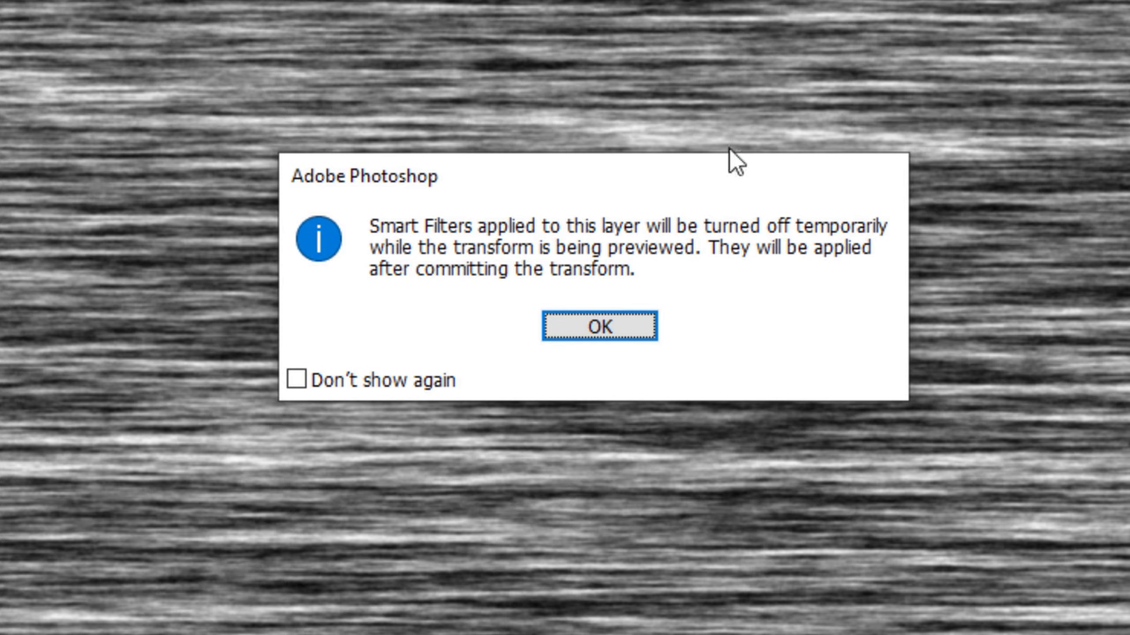
- Warp the fiber streaks with a Bulge shape at Bend -50
left_click(598, 327)
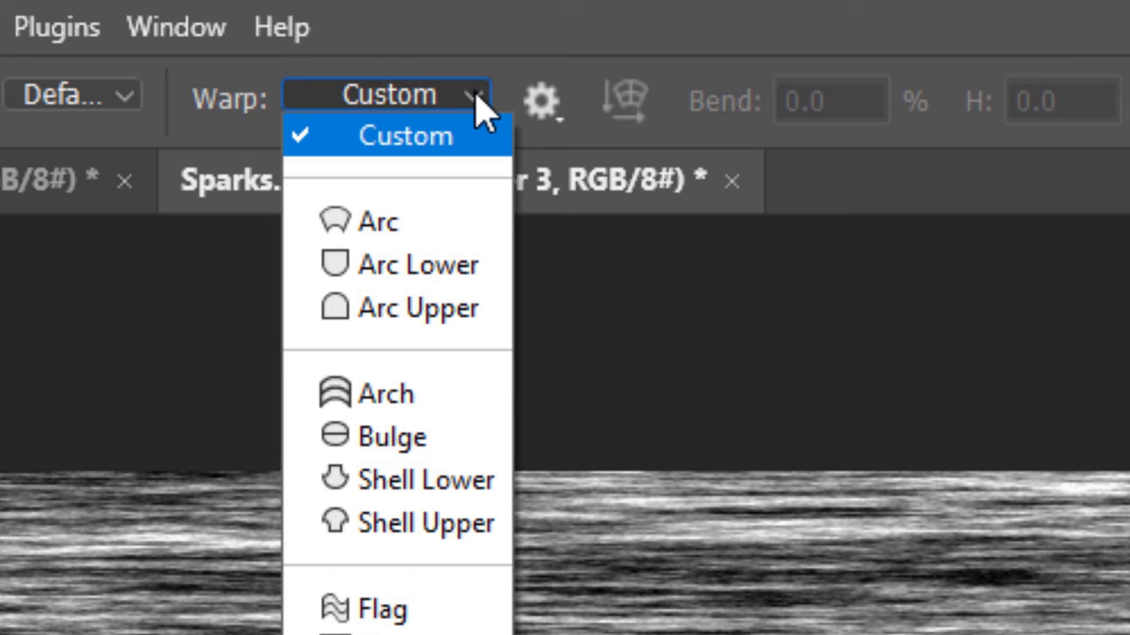
mouse_move(391, 437)
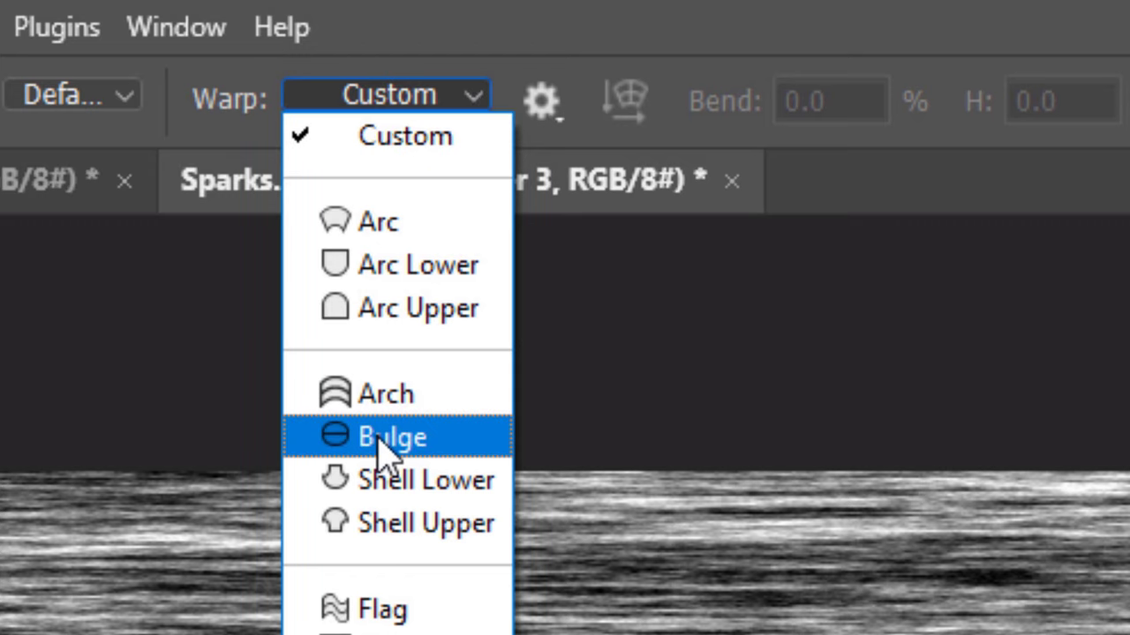
left_click(391, 437)
type("-50")
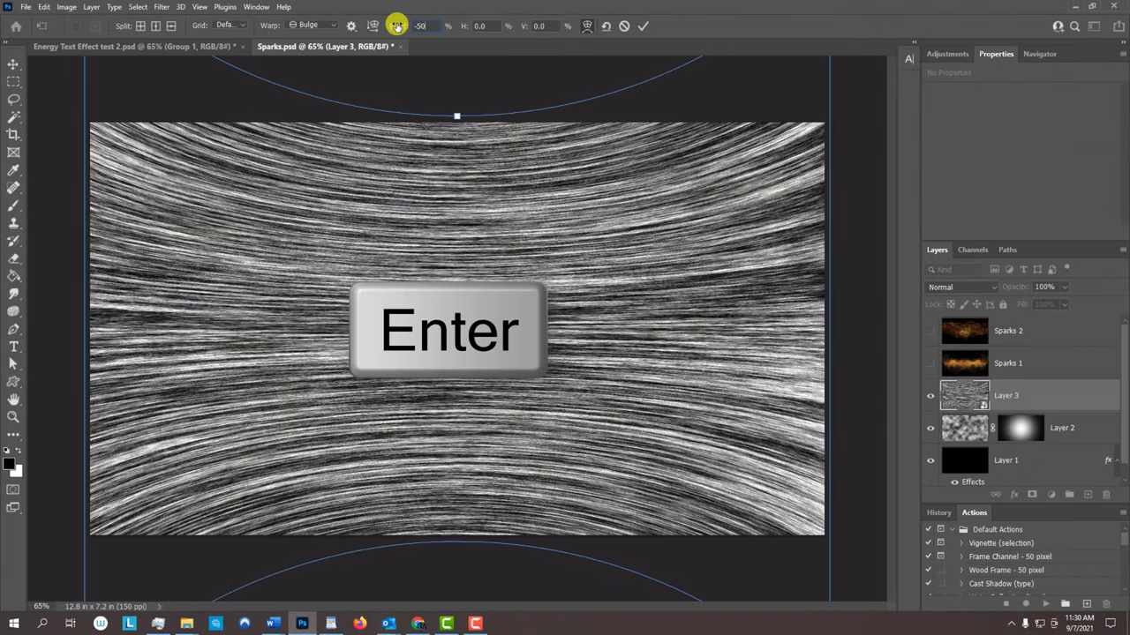
left_click(643, 25)
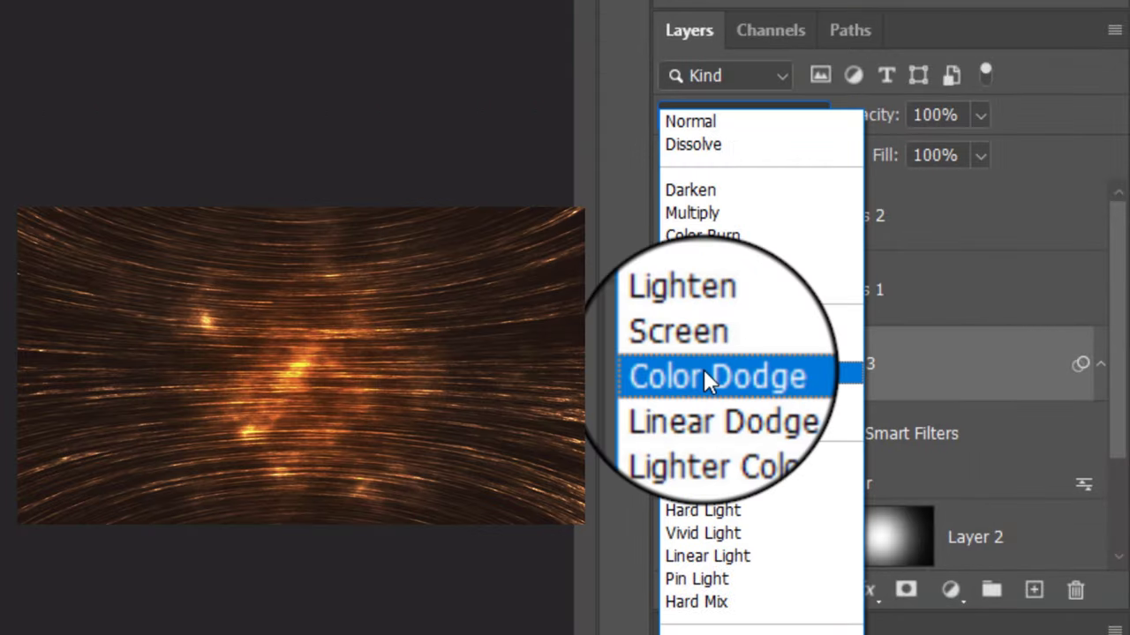
- Set the streak layer to Color Dodge and duplicate it
left_click(718, 376)
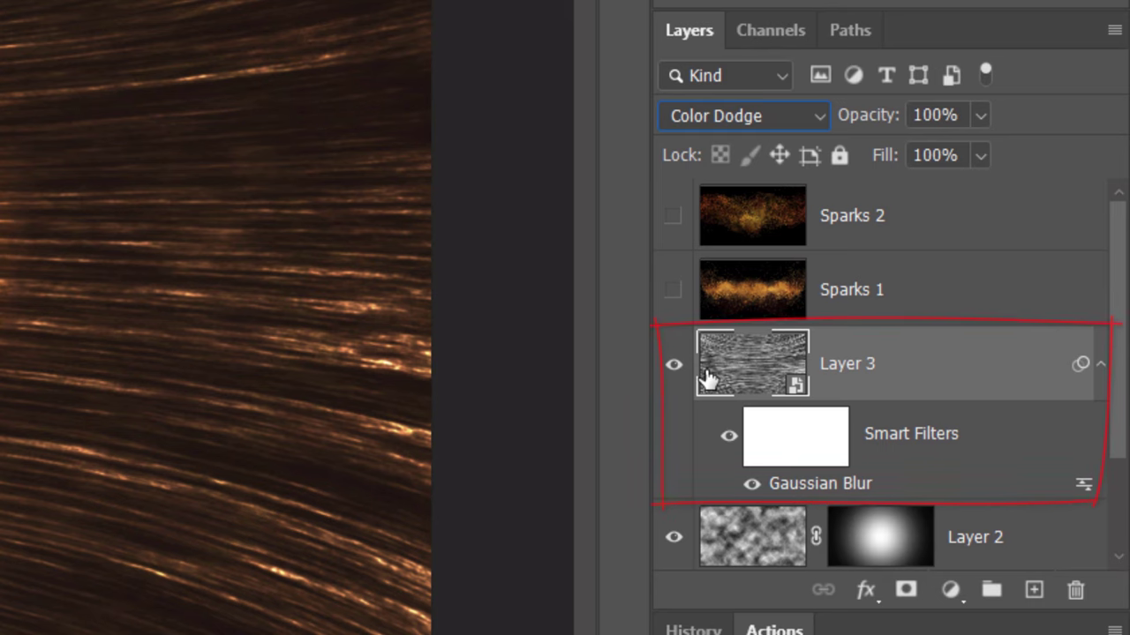
key("ctrl+j")
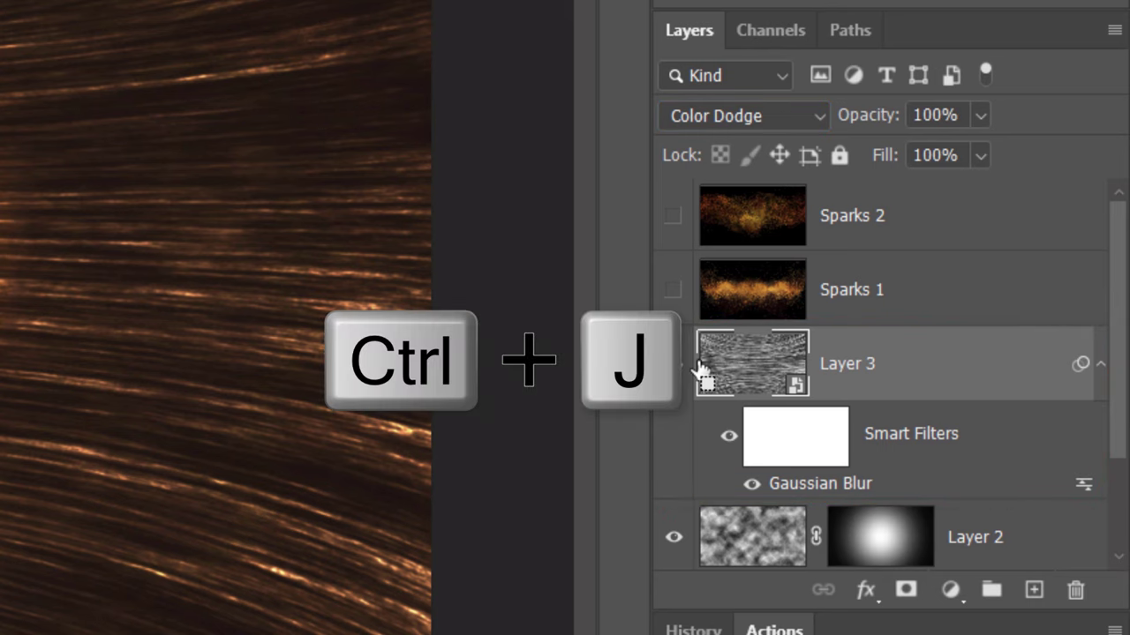
key("ctrl+j")
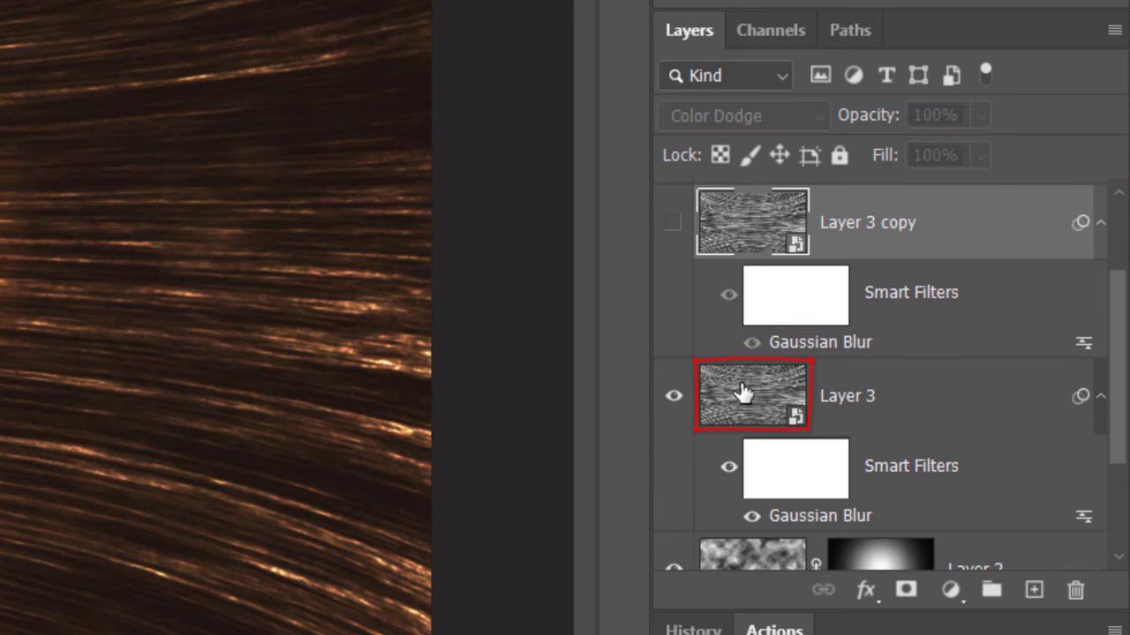
- Set Layer 3's opacity to 17% and make Layer 3 copy visible
key("ctrl+t")
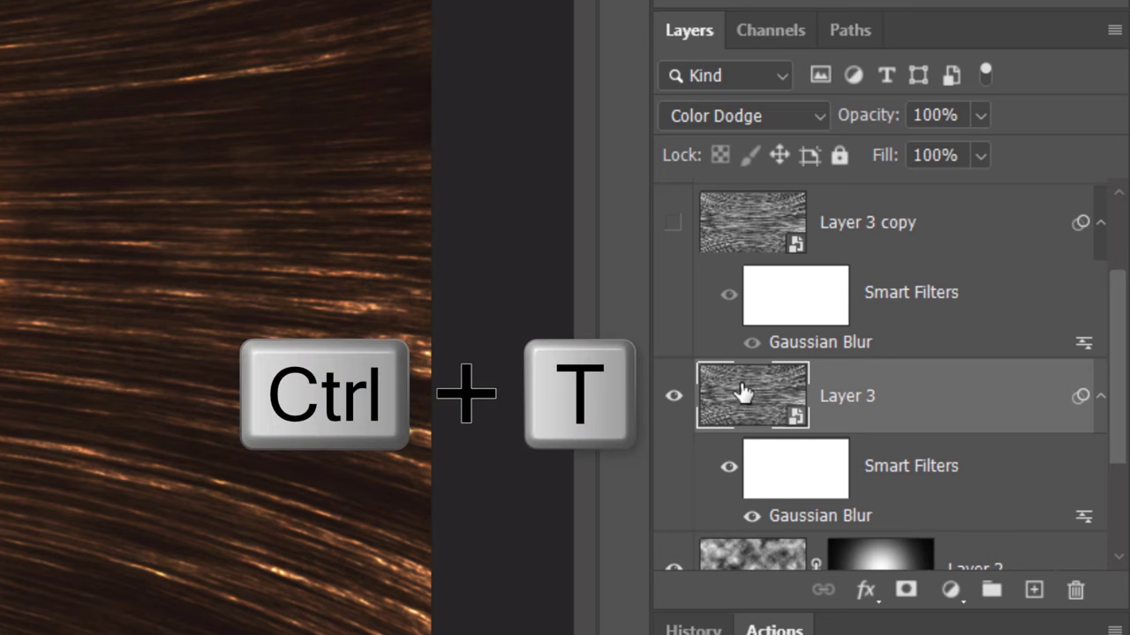
key("ctrl+t")
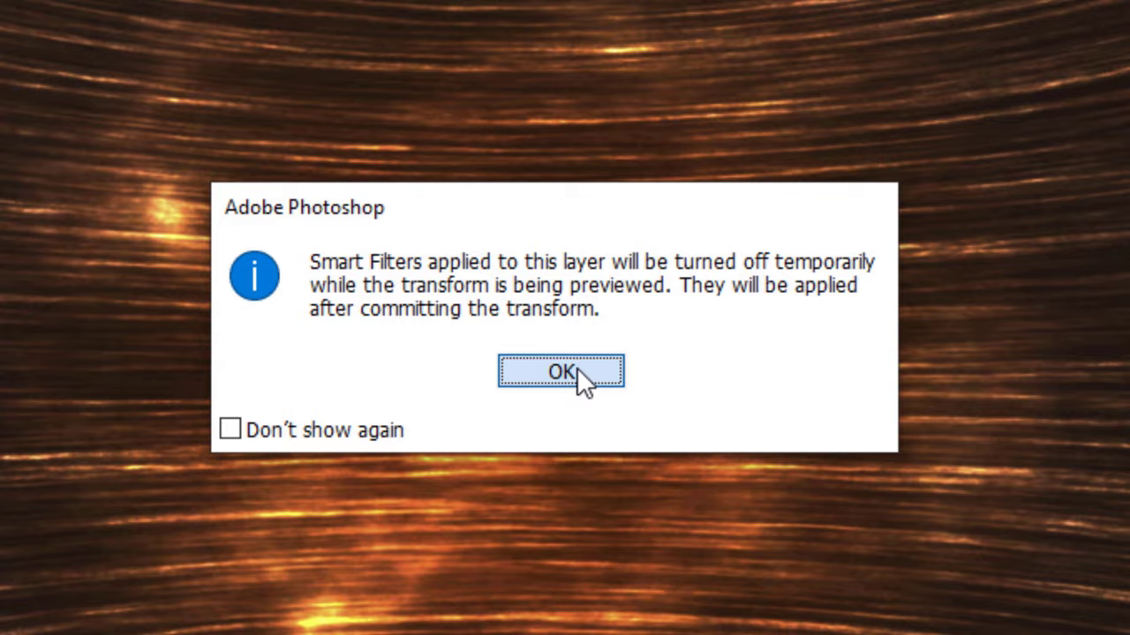
left_click(560, 372)
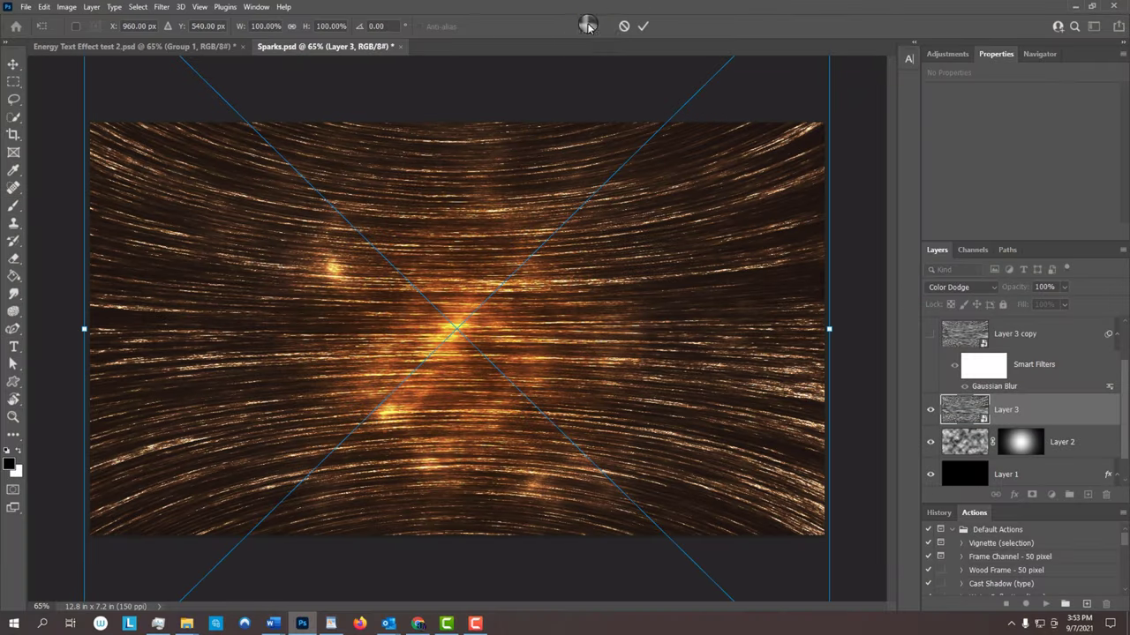
type("6")
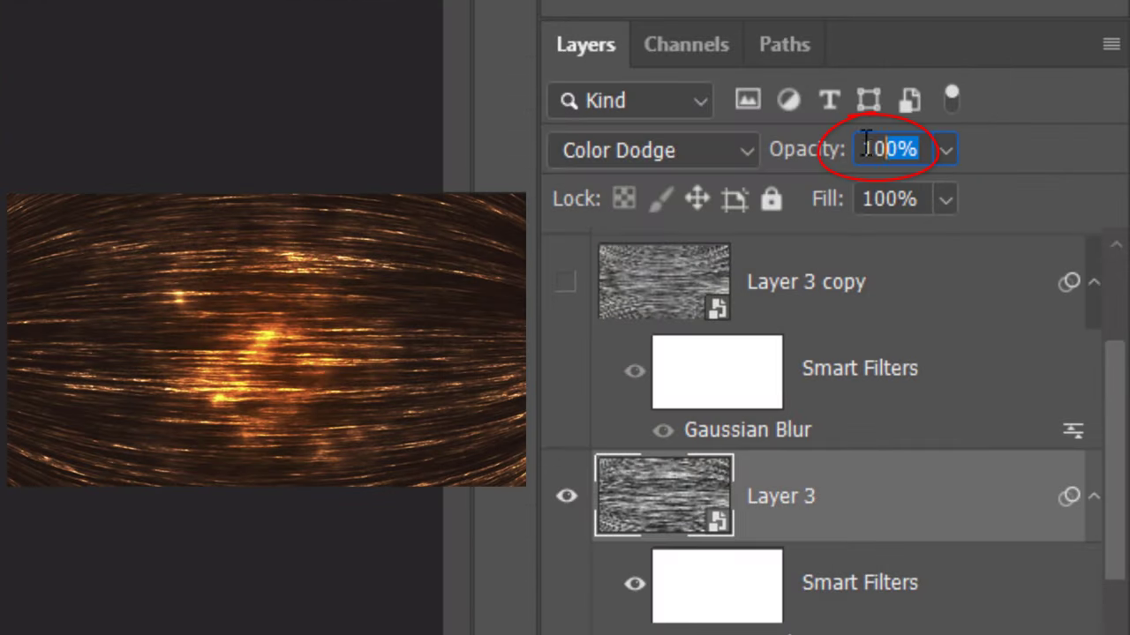
type("17")
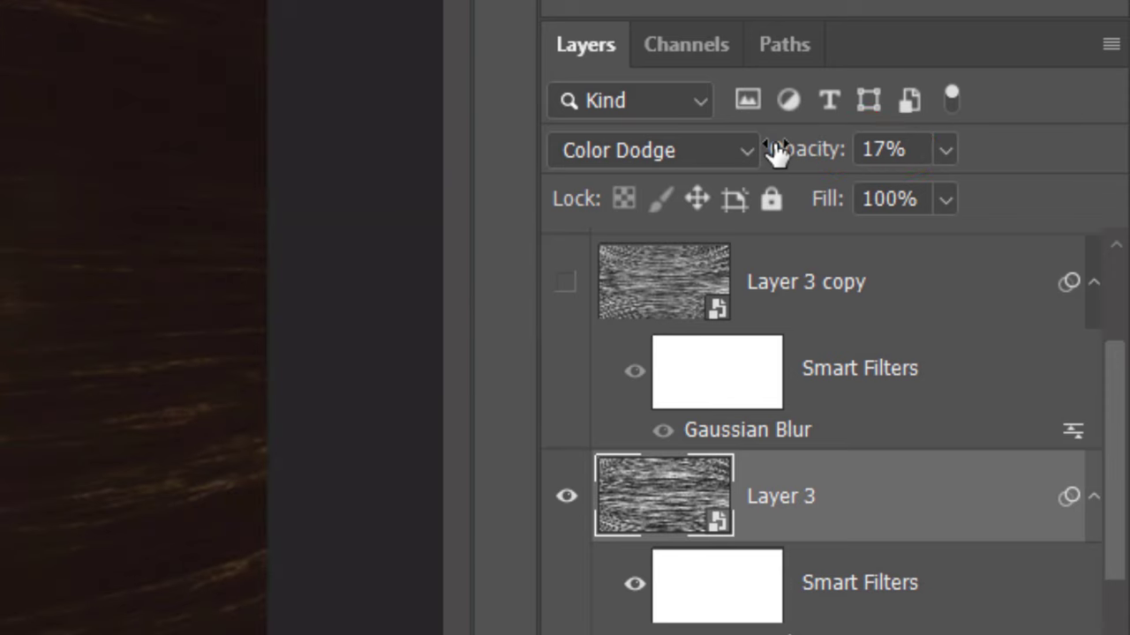
left_click(565, 281)
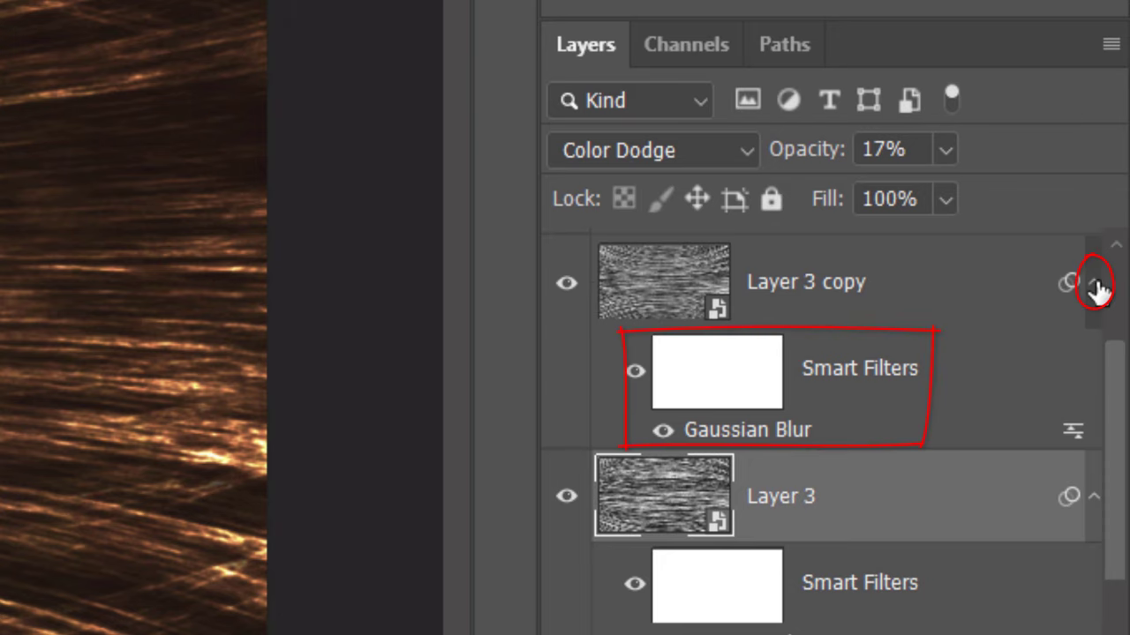
left_click(1095, 283)
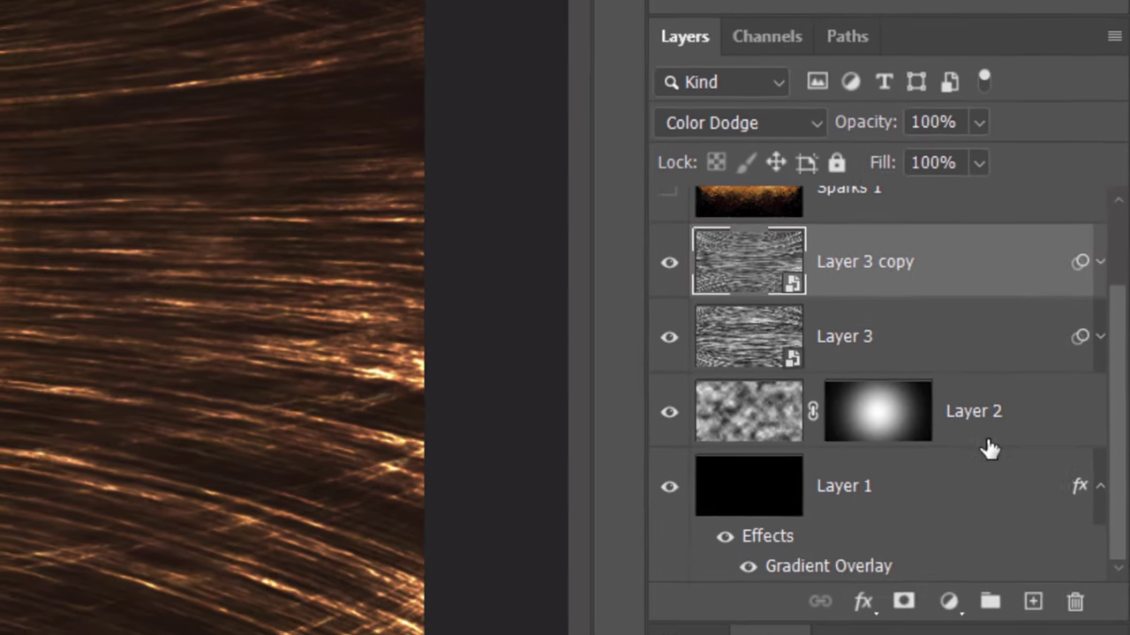
- Set the Type tool to BankGothic Bold 166 pt and begin typing FUSION
left_click(1032, 589)
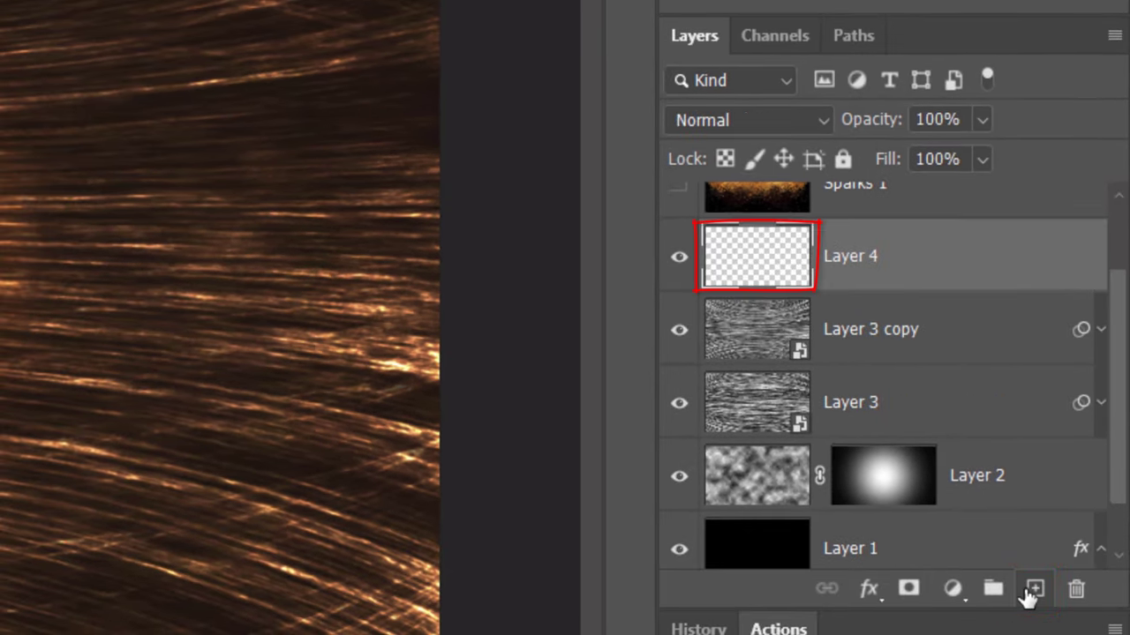
left_click(53, 257)
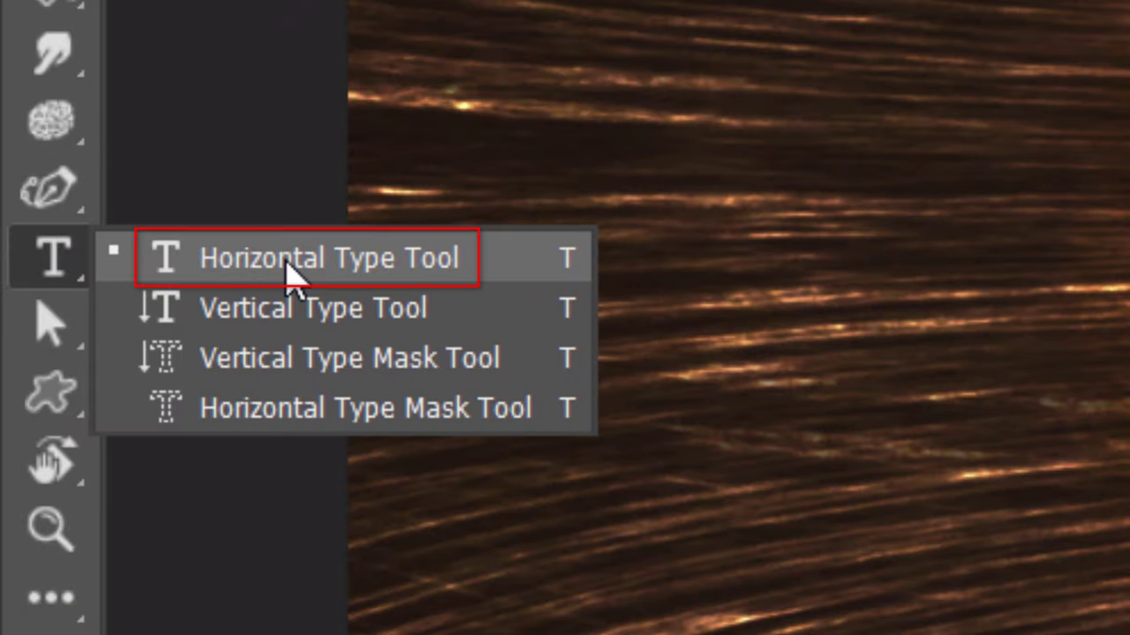
left_click(331, 257)
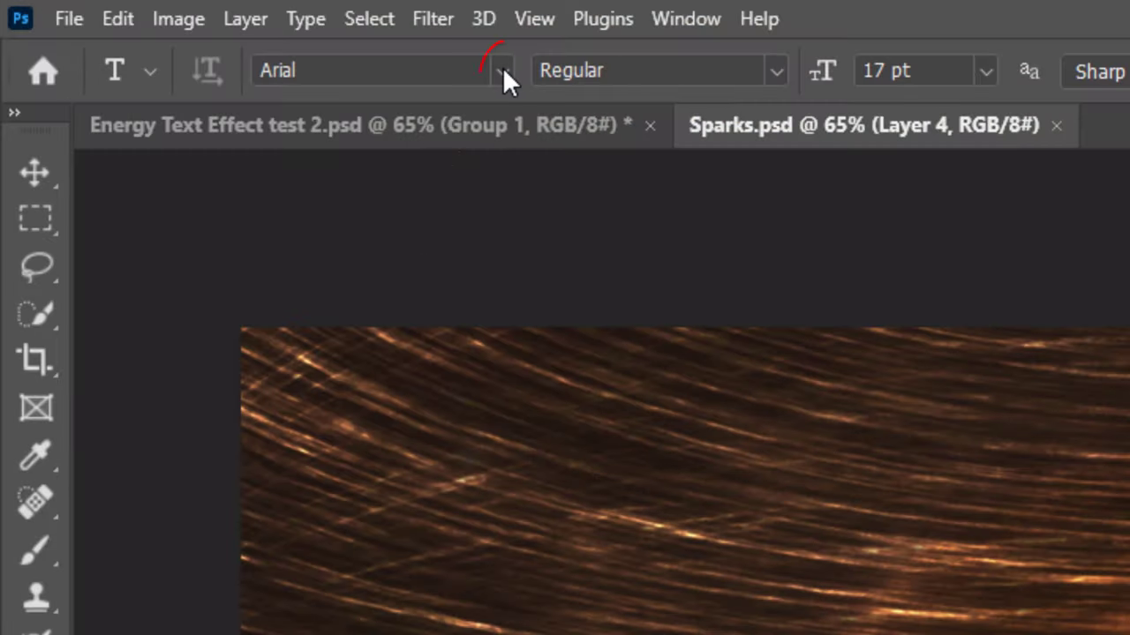
left_click(501, 70)
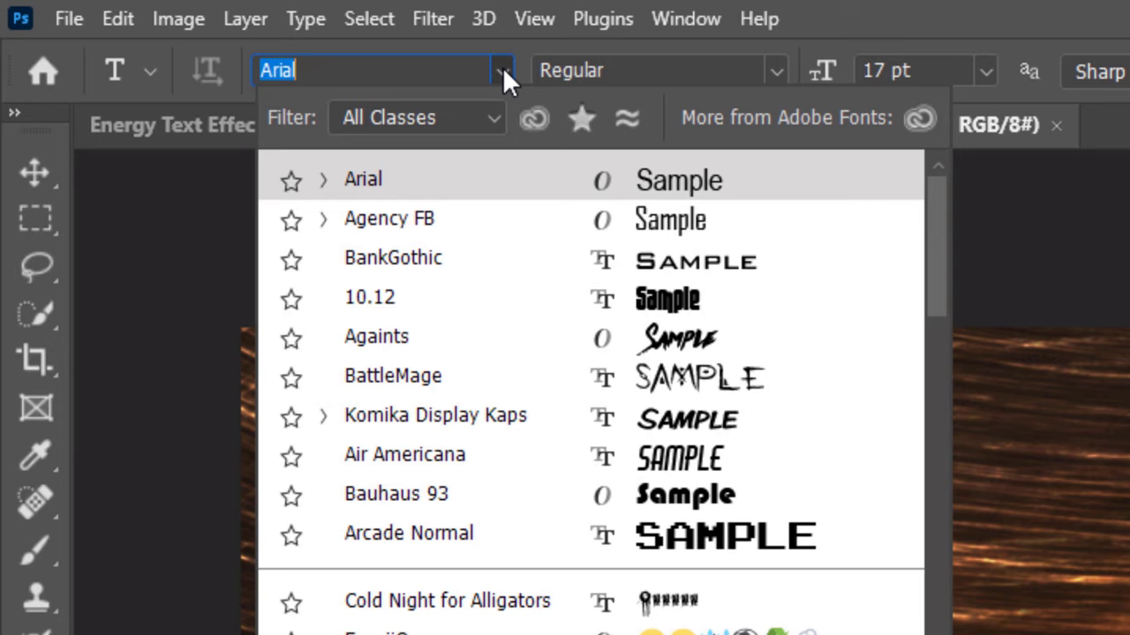
left_click(393, 258)
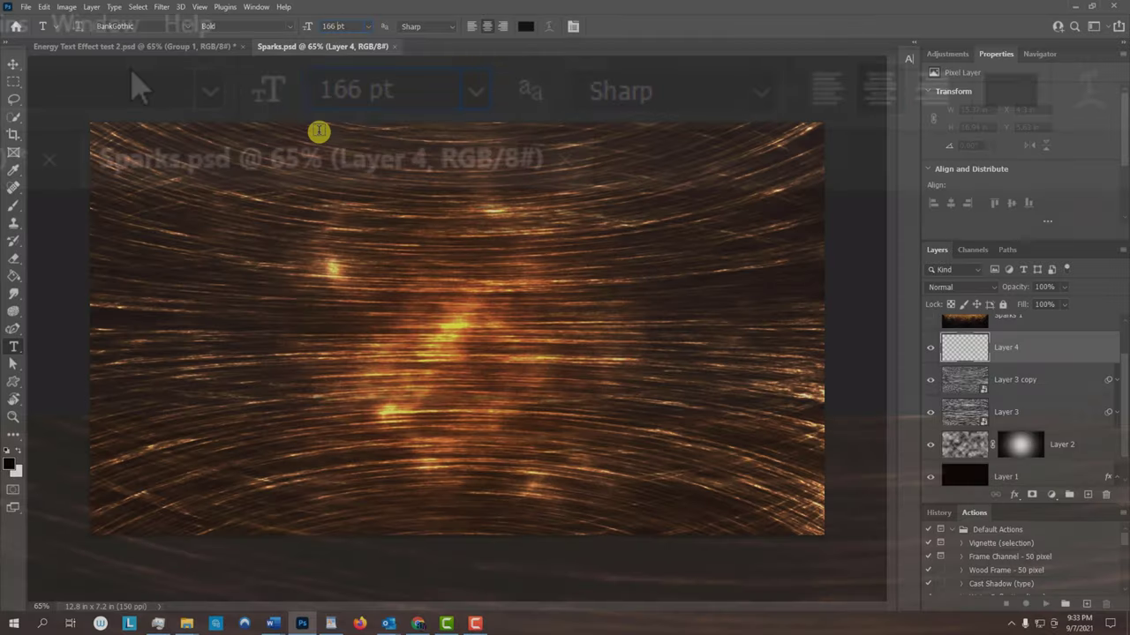
type("FUSION")
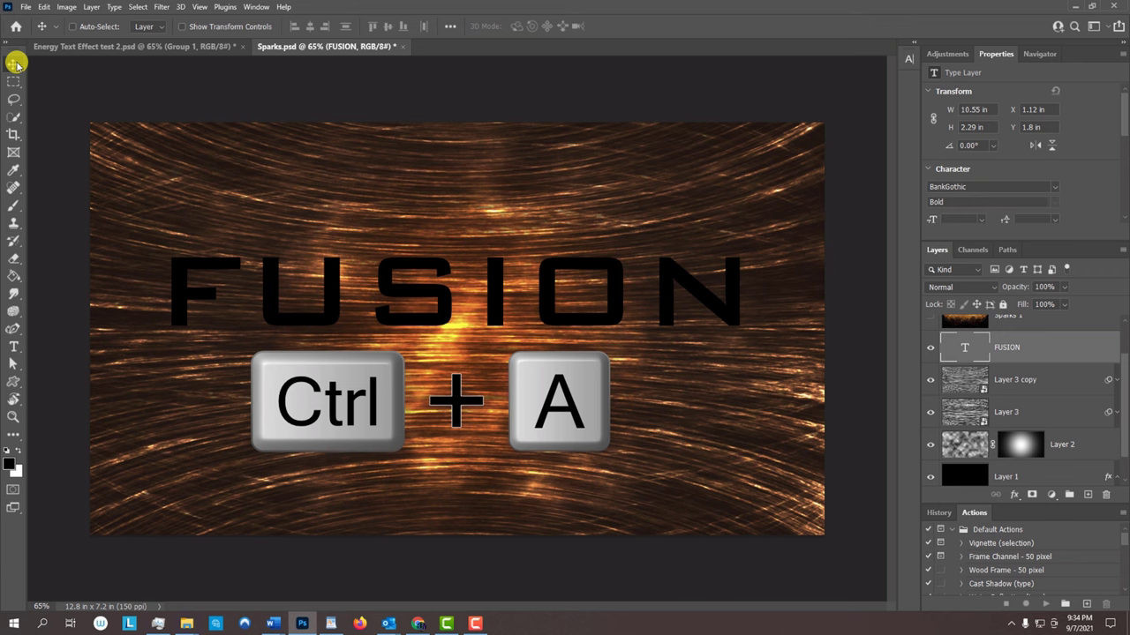
- Centre the FUSION text horizontally and vertically on the canvas, then deselect
key("ctrl+a")
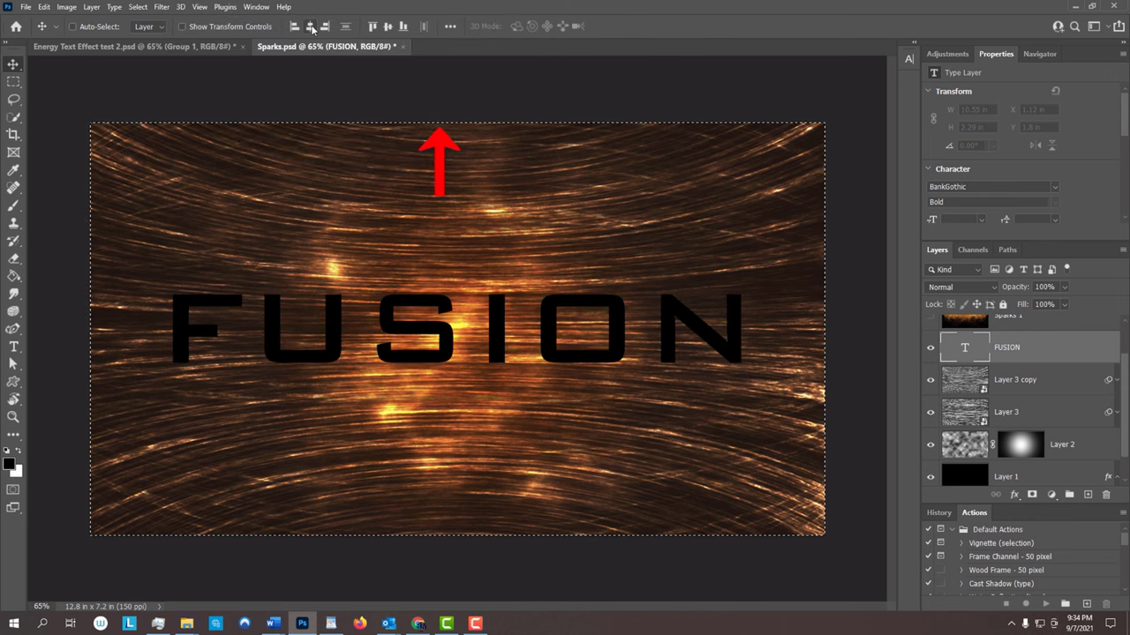
key("ctrl+d")
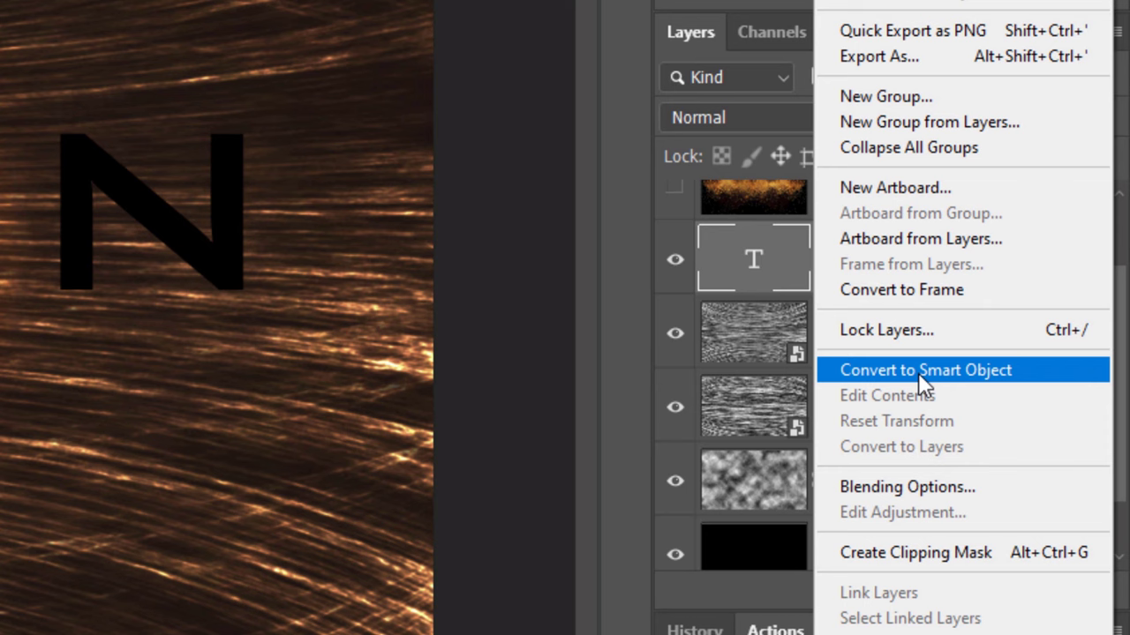
- Convert FUSION to a smart object and add an fffde2 Color Dodge outer glow, 80%, 250 px
left_click(925, 370)
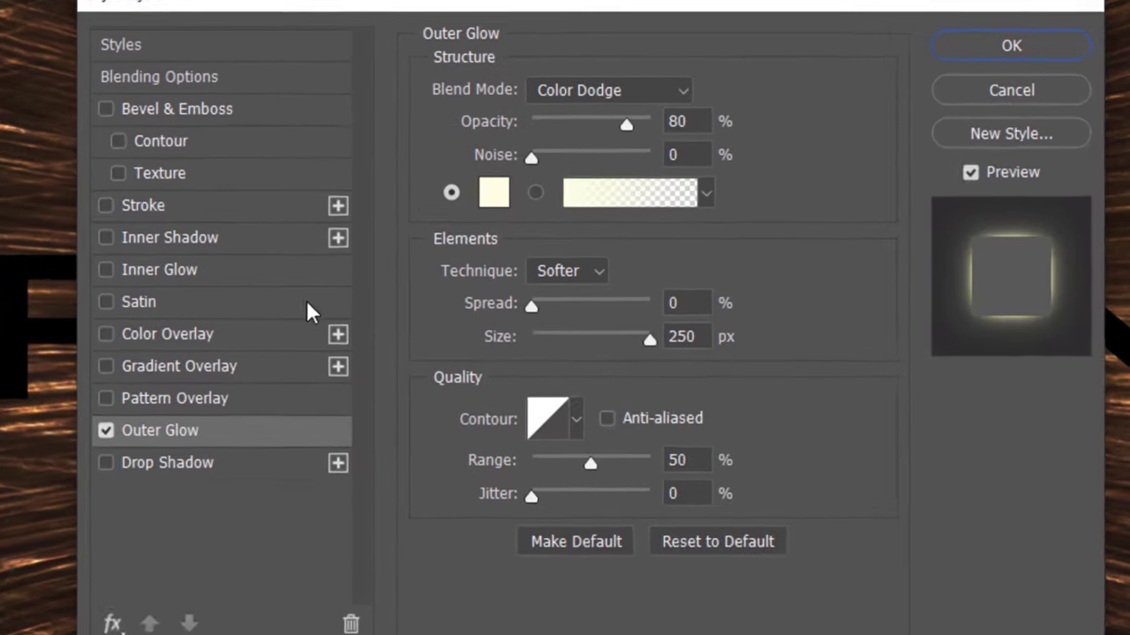
left_click(493, 192)
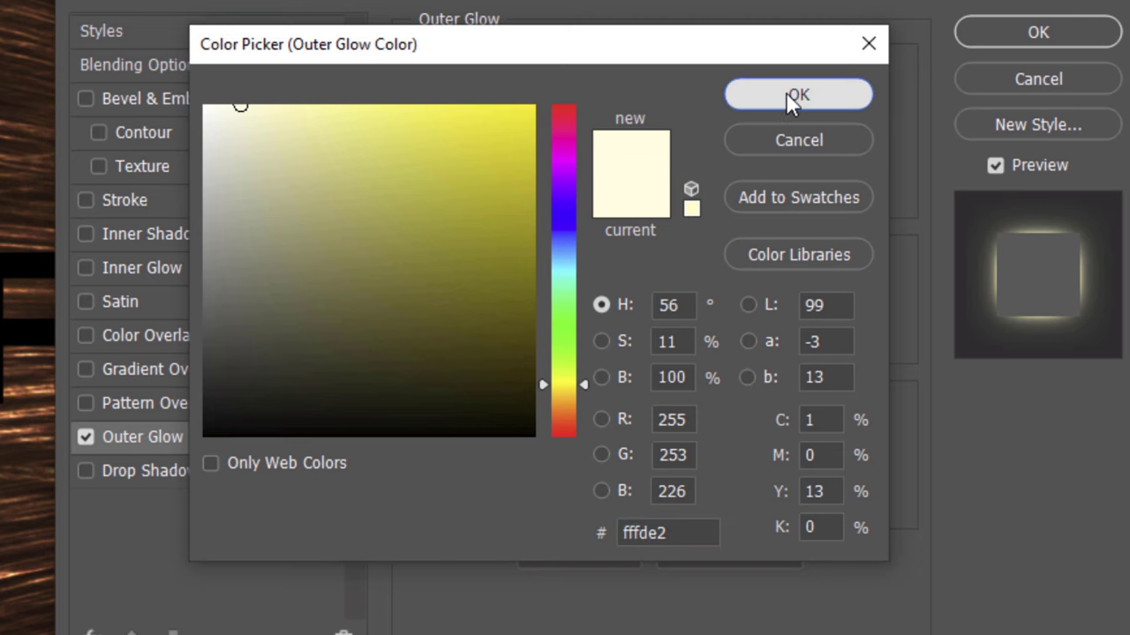
left_click(797, 94)
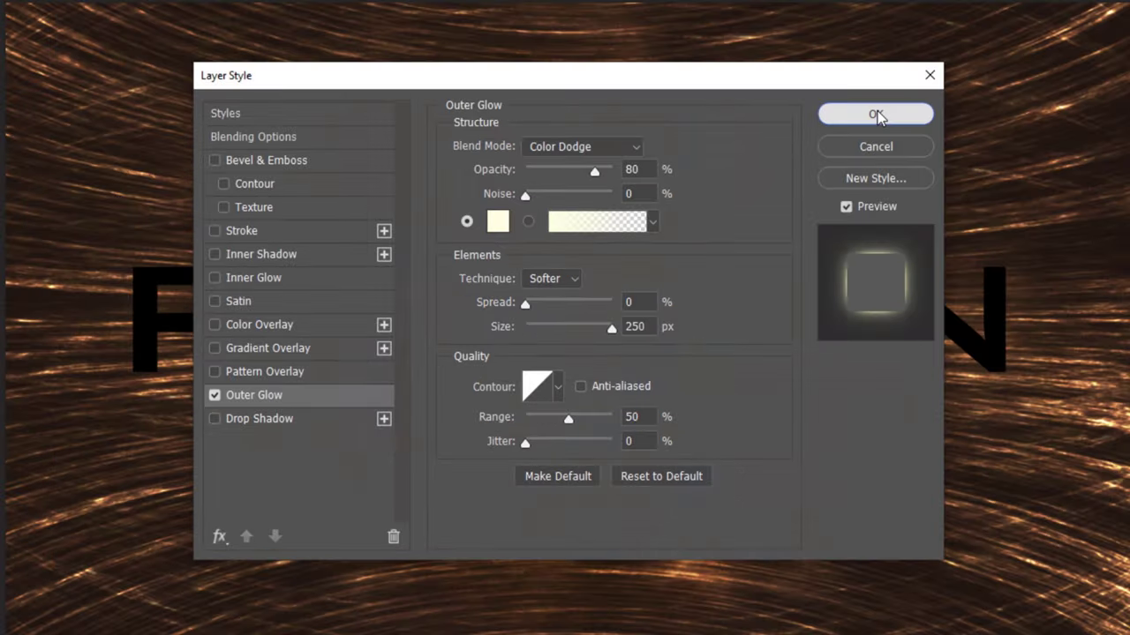
left_click(875, 114)
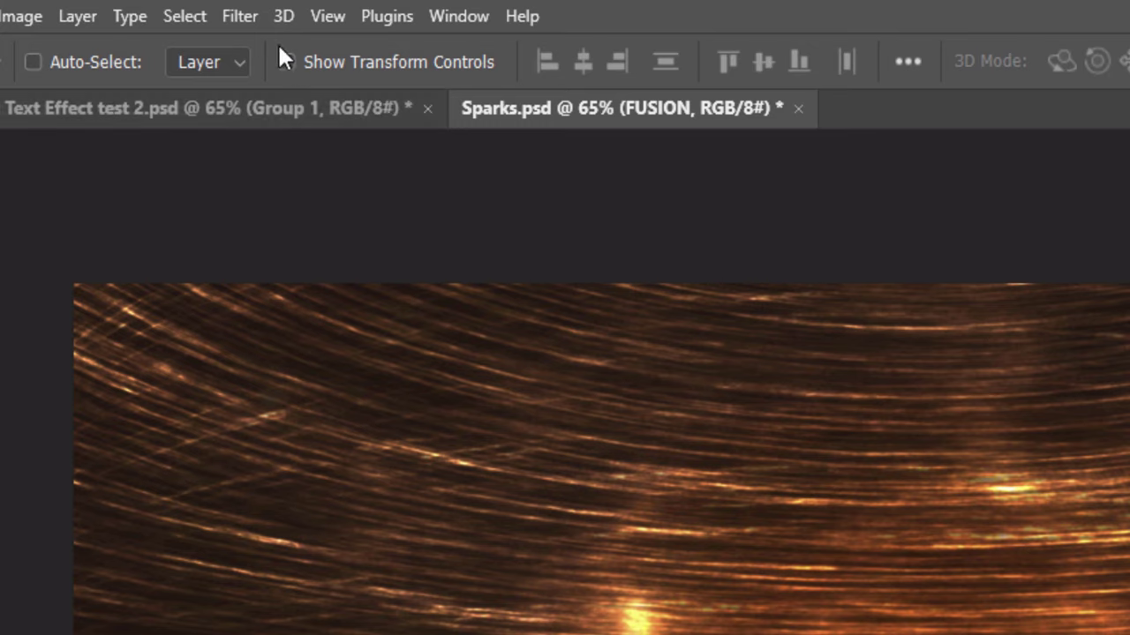
- Apply a Gaussian Blur with a 5-pixel radius to the FUSION smart object
left_click(239, 16)
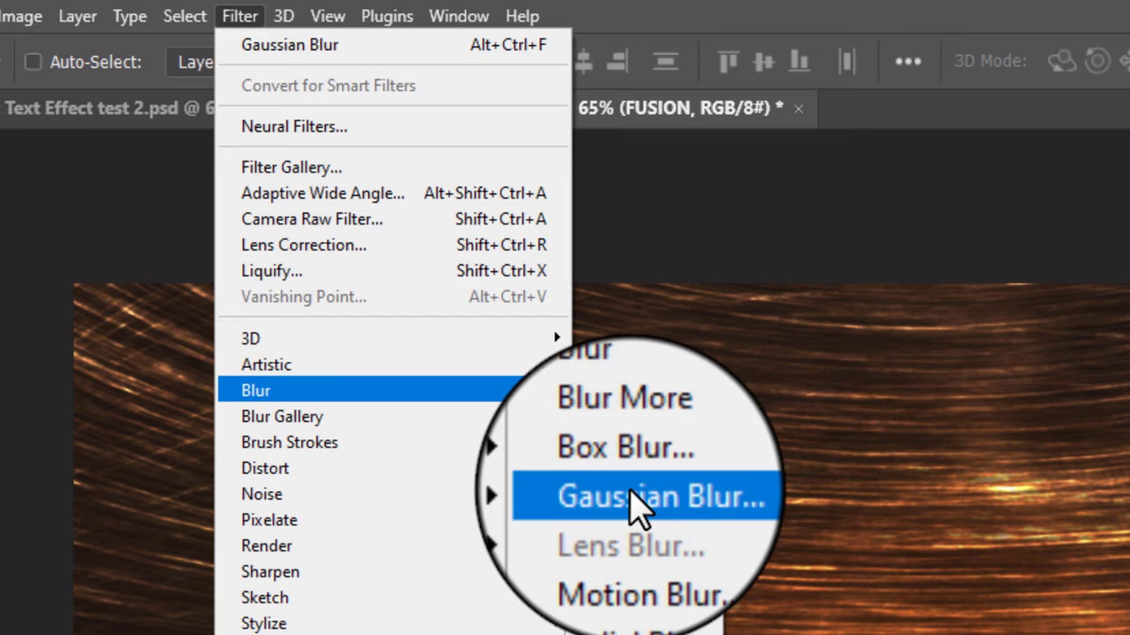
left_click(644, 496)
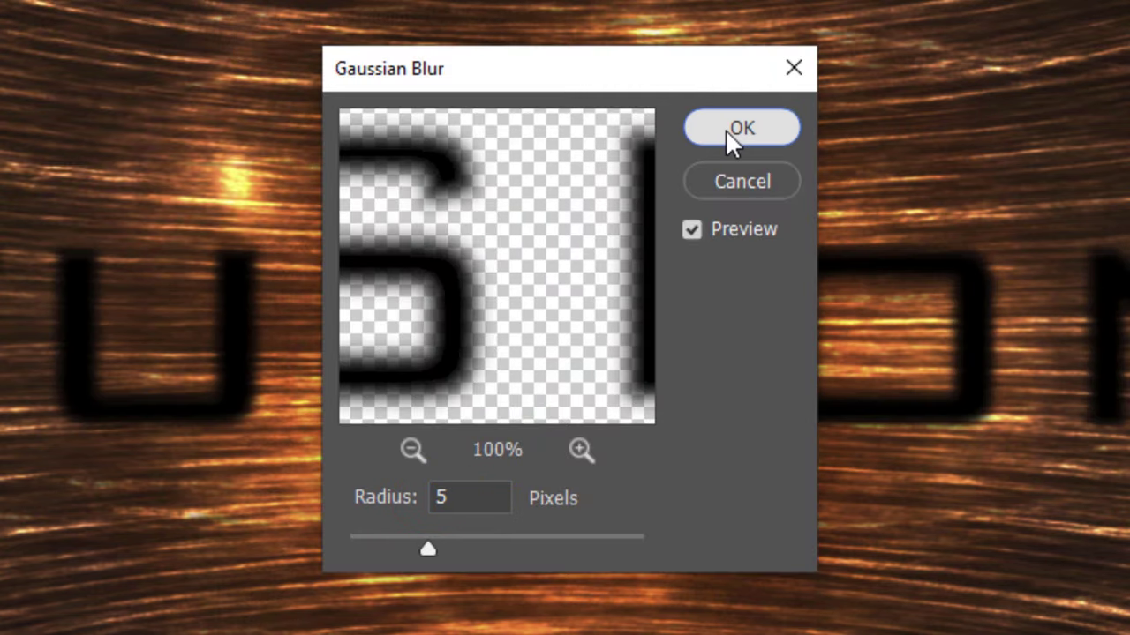
left_click(741, 128)
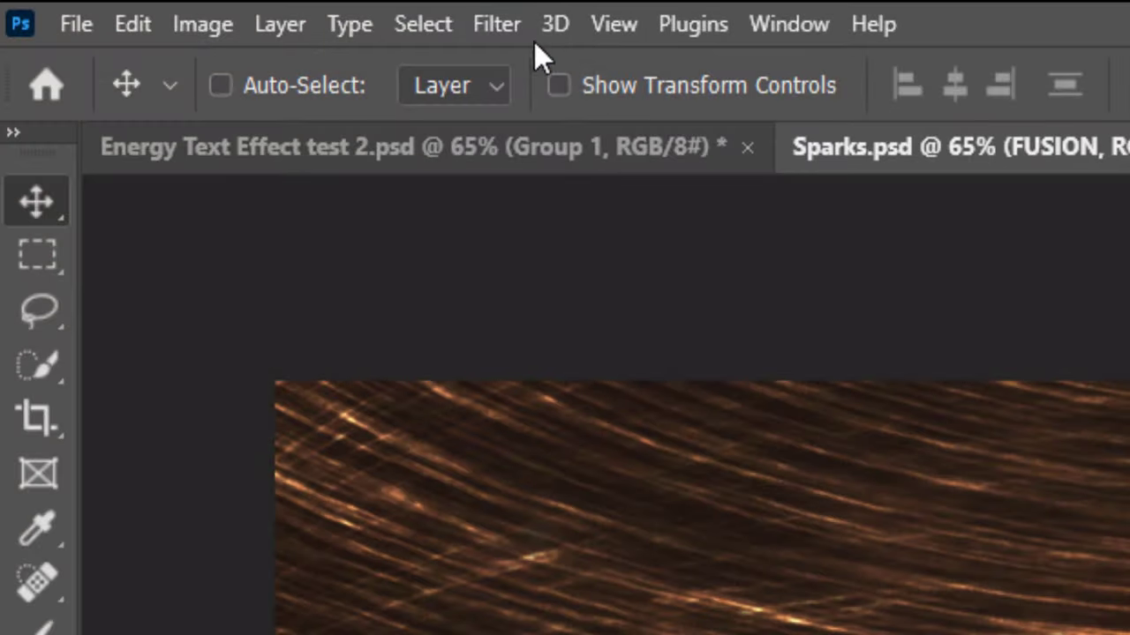
- Push the FUSION letter edges with a small Forward Warp brush in Liquify
left_click(496, 24)
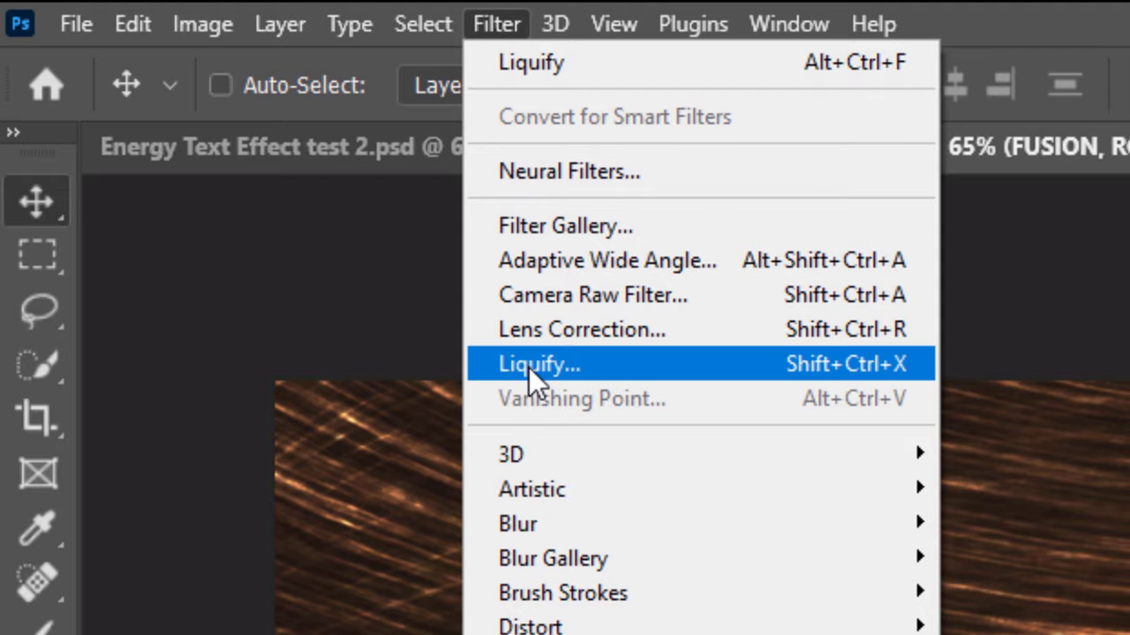
left_click(538, 364)
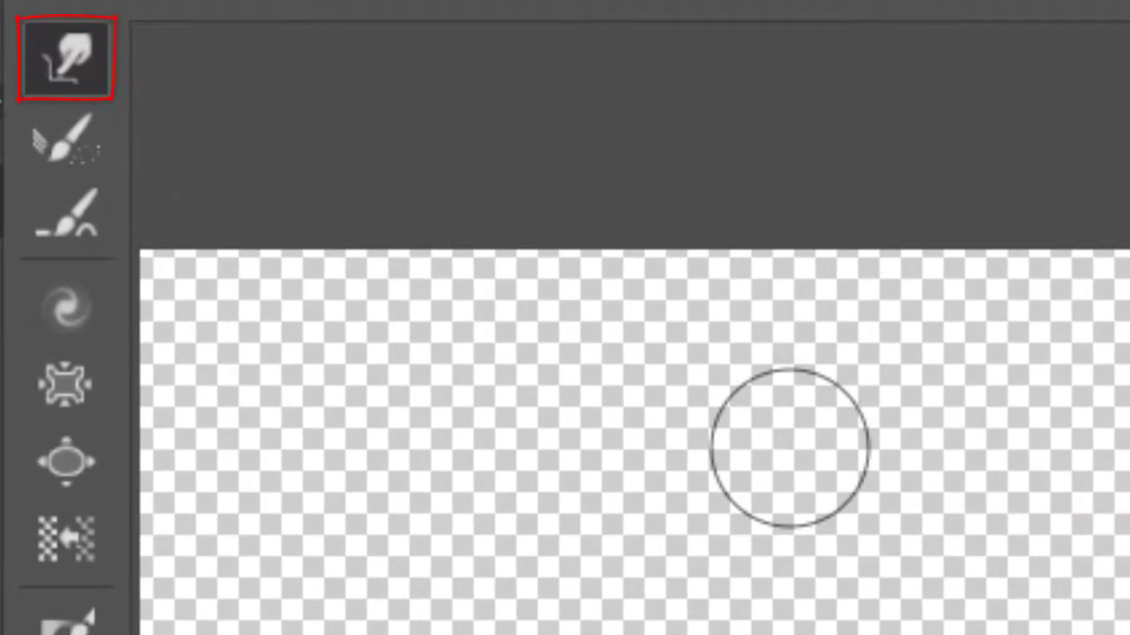
key("[")
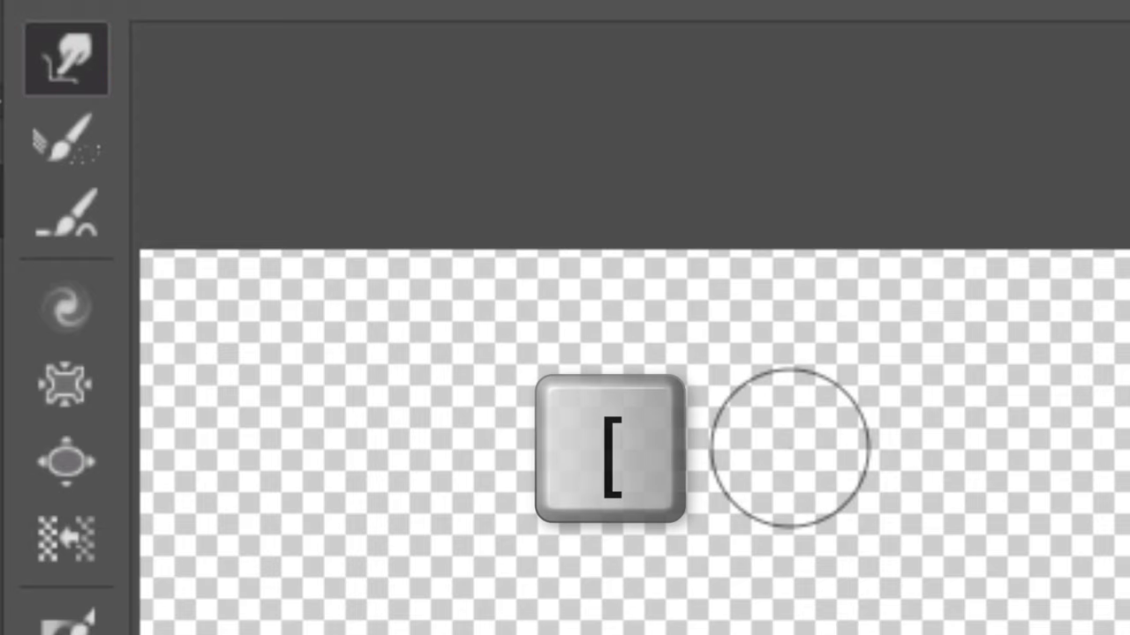
key("[")
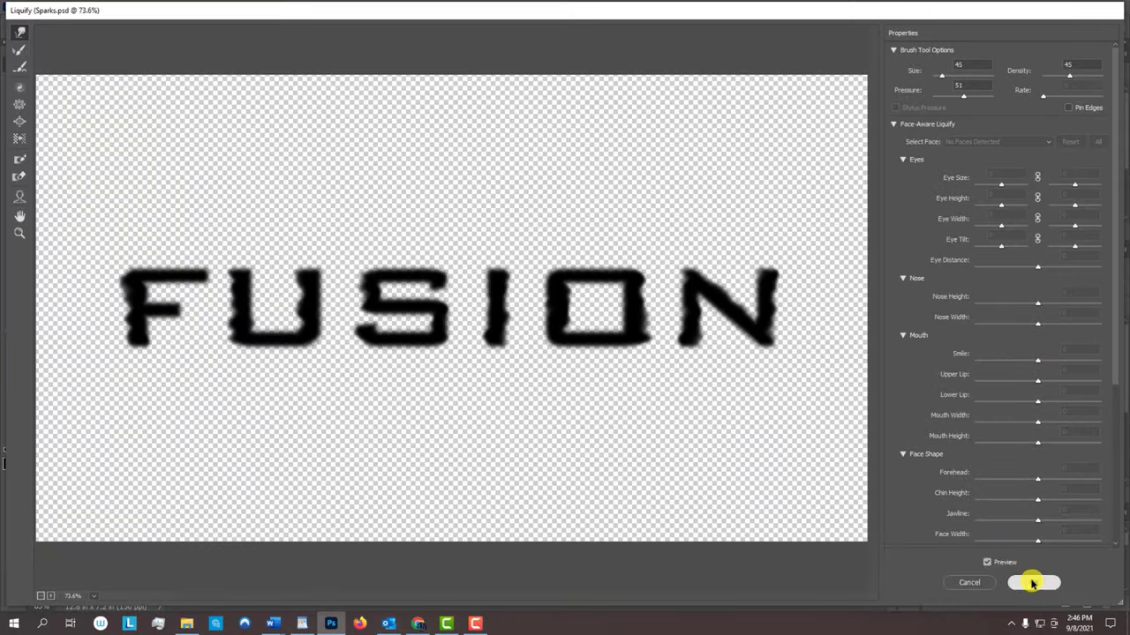
left_click(1033, 582)
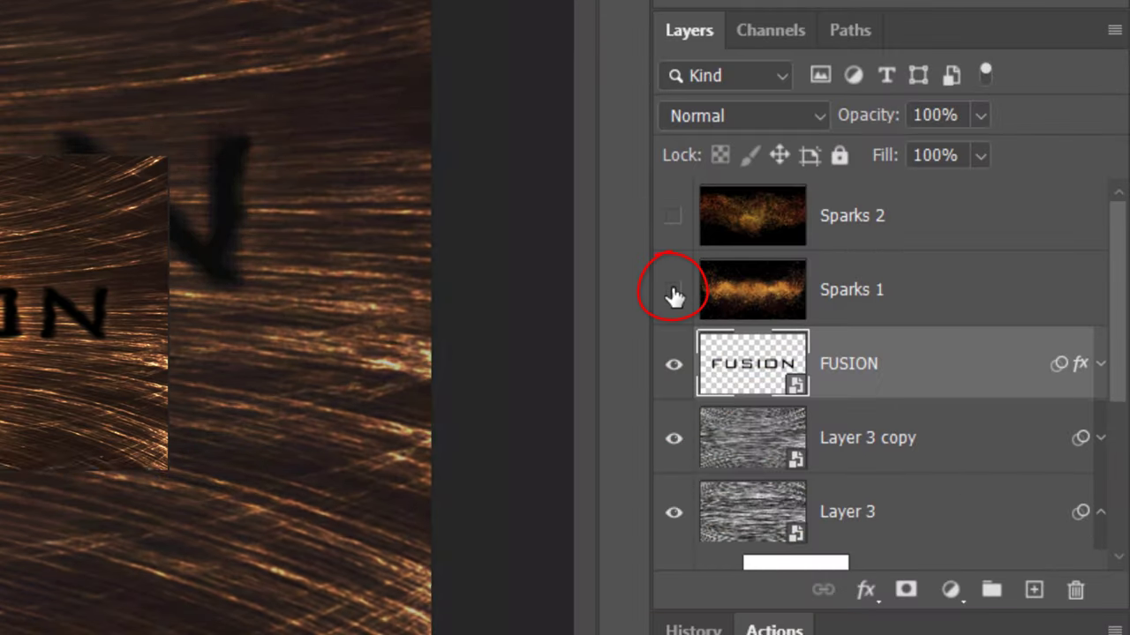
- Show Sparks 1 and Sparks 2 and set both layers to Screen blend mode
left_click(672, 289)
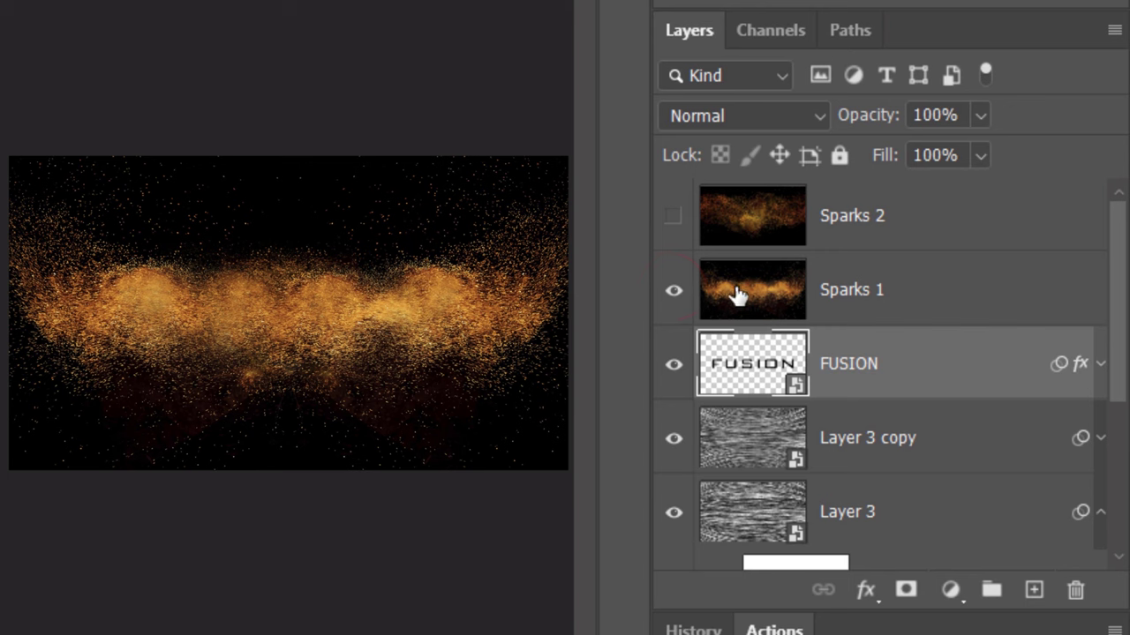
left_click(741, 115)
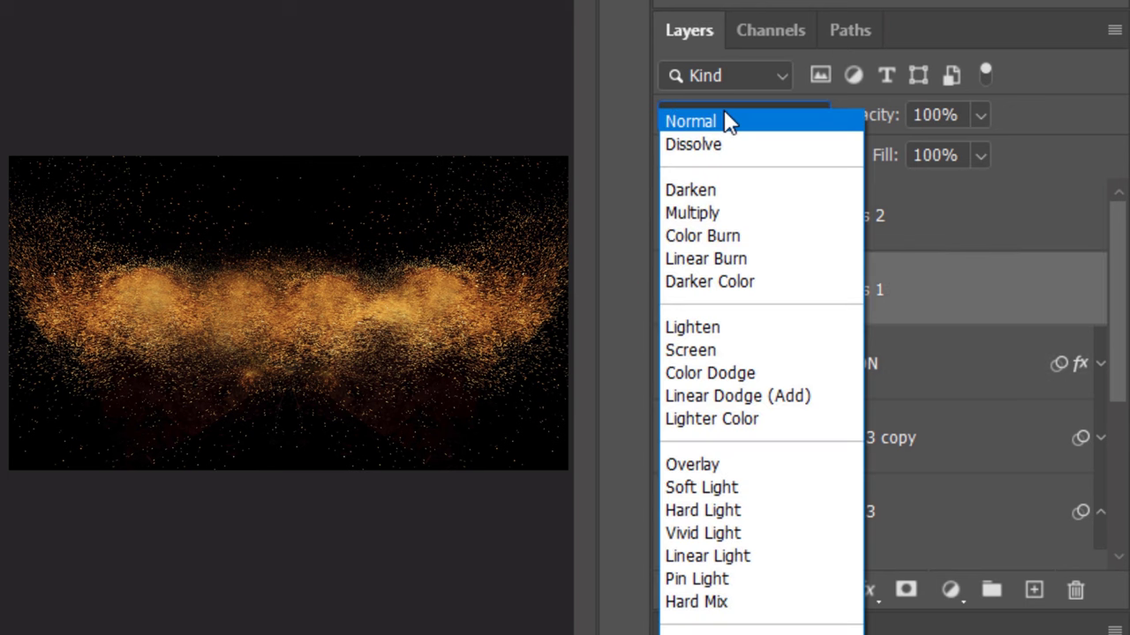
left_click(690, 350)
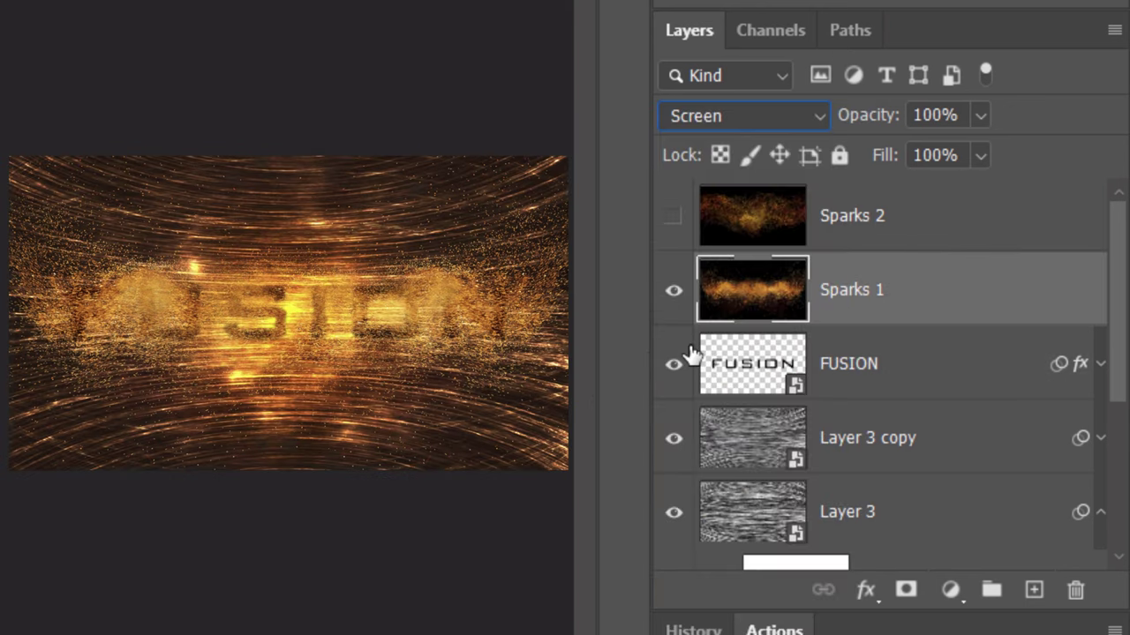
left_click(674, 216)
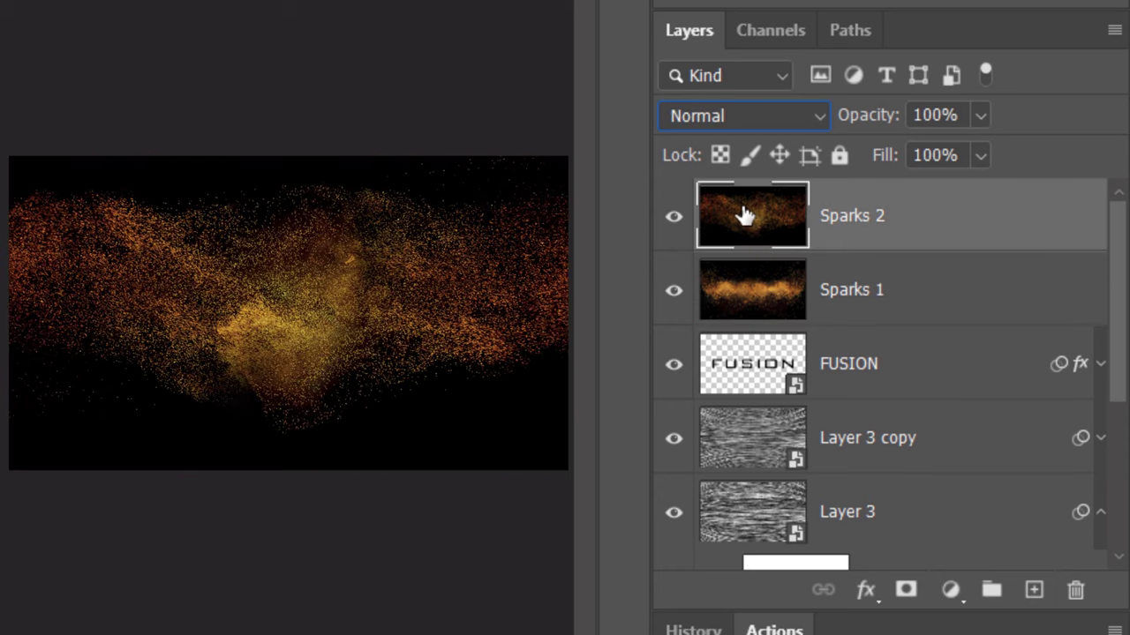
left_click(743, 116)
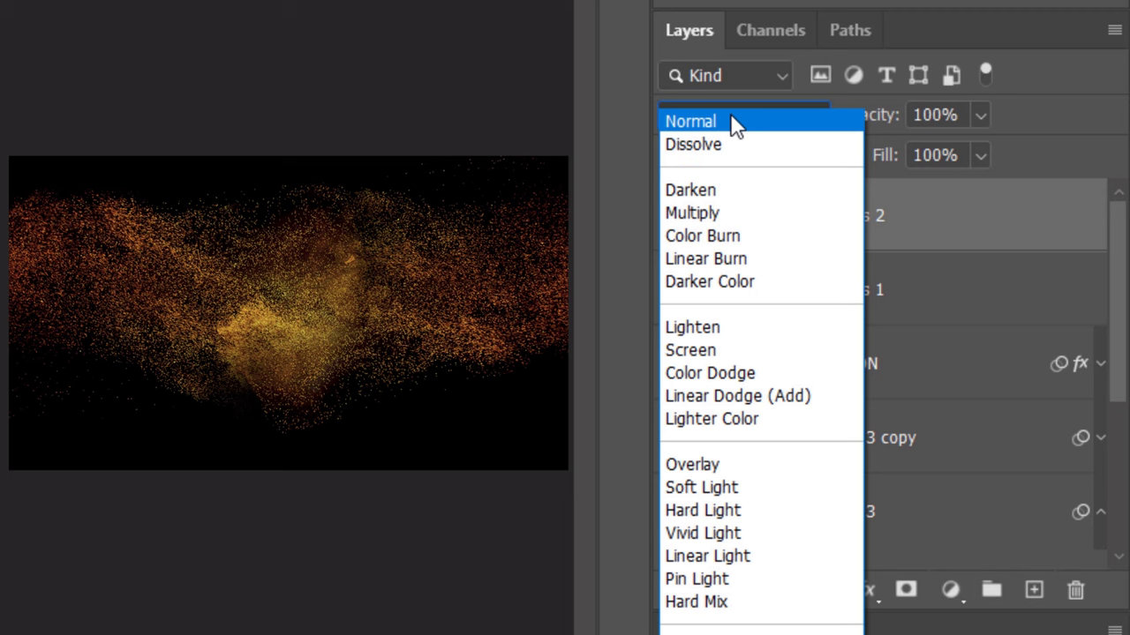
left_click(690, 351)
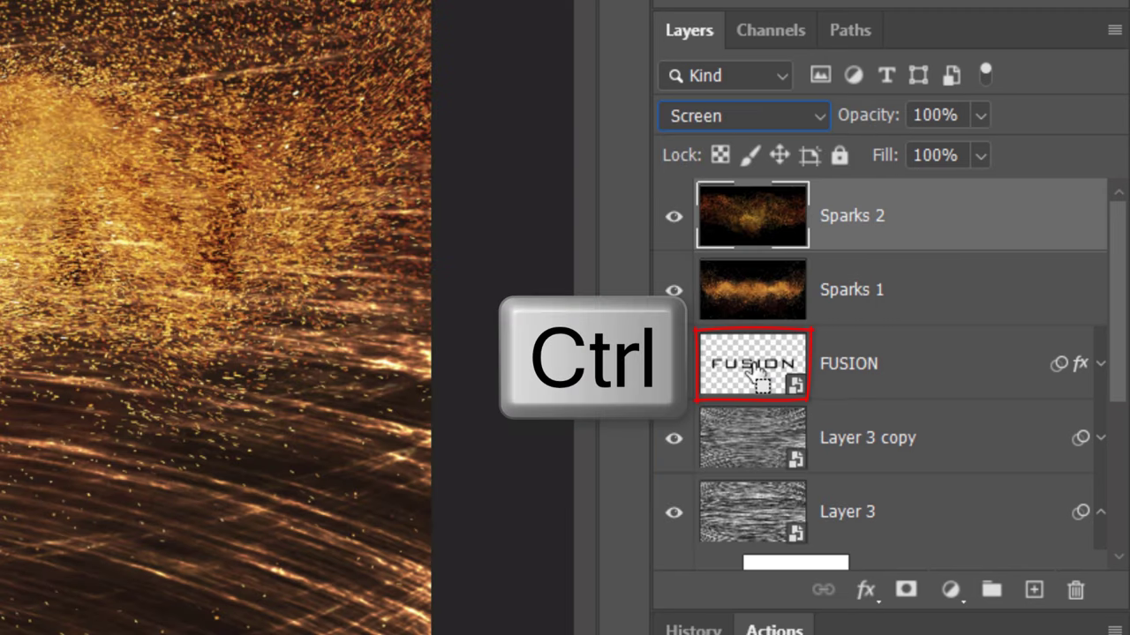
- Load the FUSION letters as a selection and add an inverted mask to Sparks 2
left_click(752, 365)
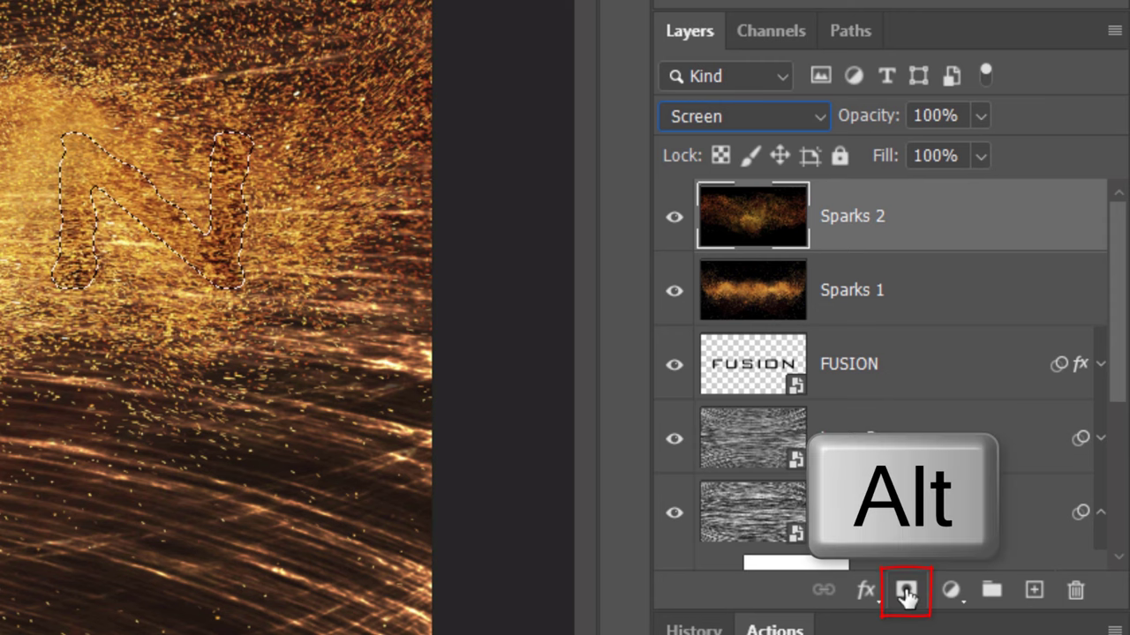
left_click(906, 590)
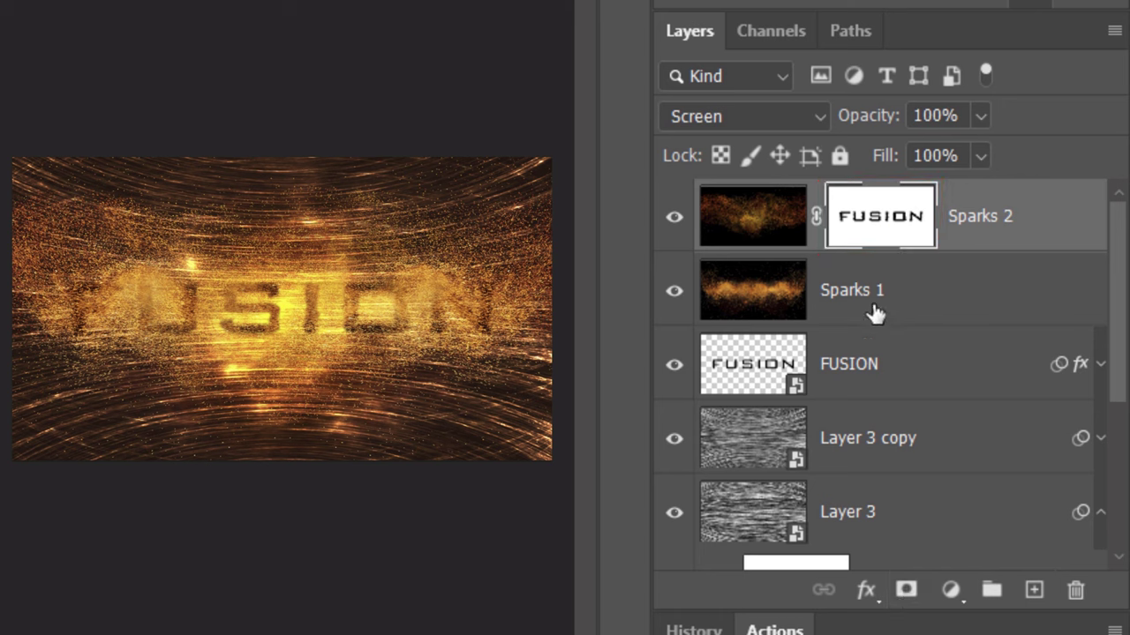
key("alt")
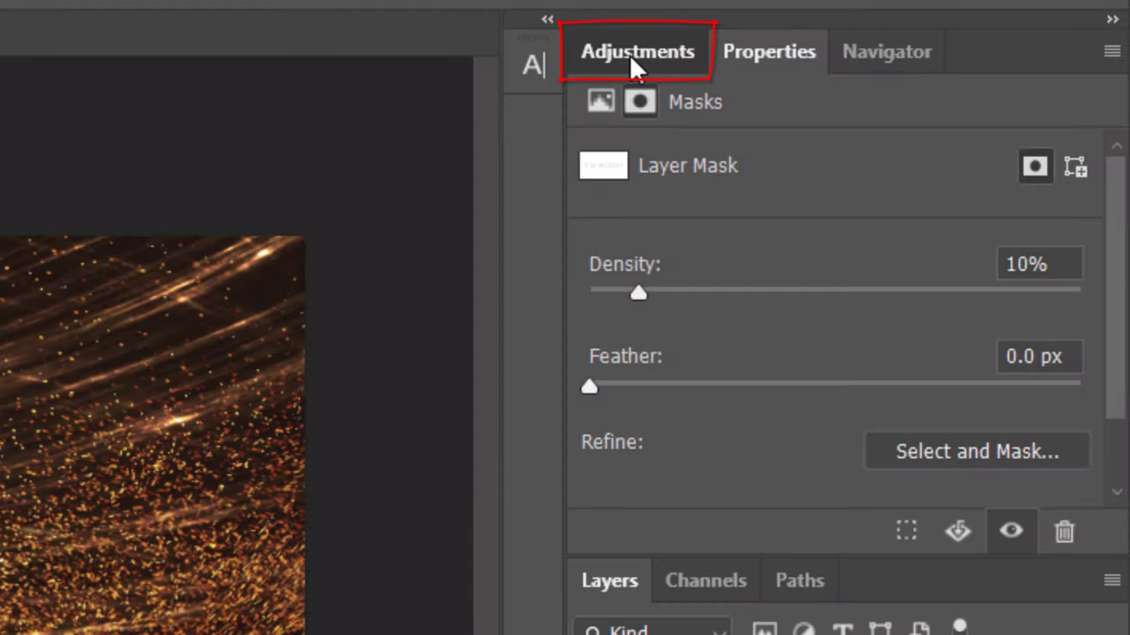
- Add a Hue/Saturation adjustment raising Reds saturation to 80
left_click(637, 51)
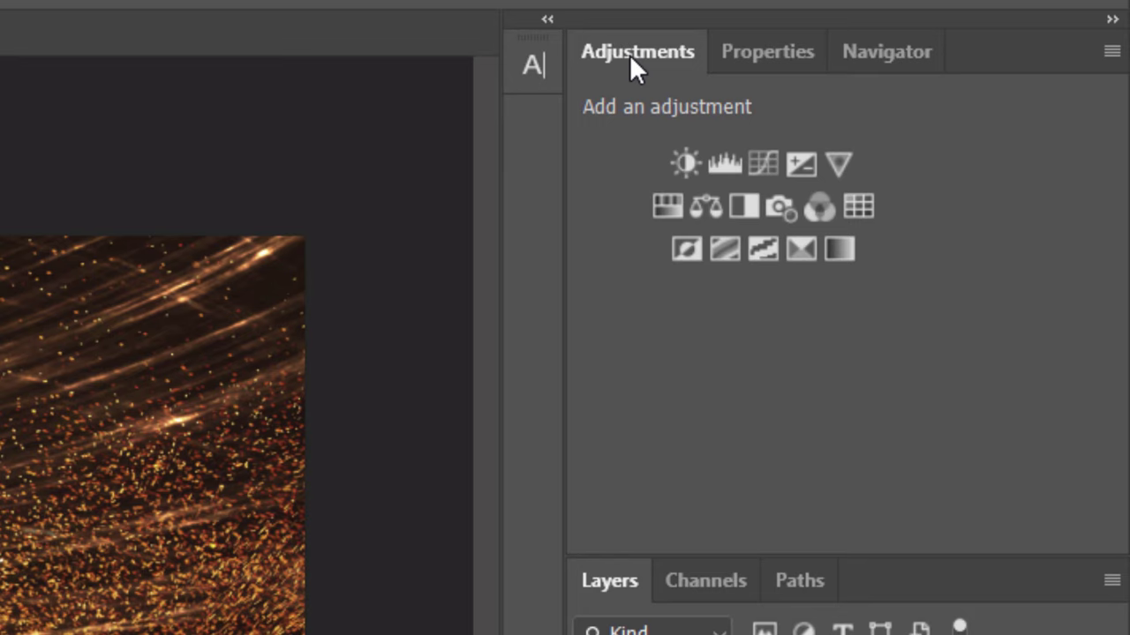
mouse_move(633, 84)
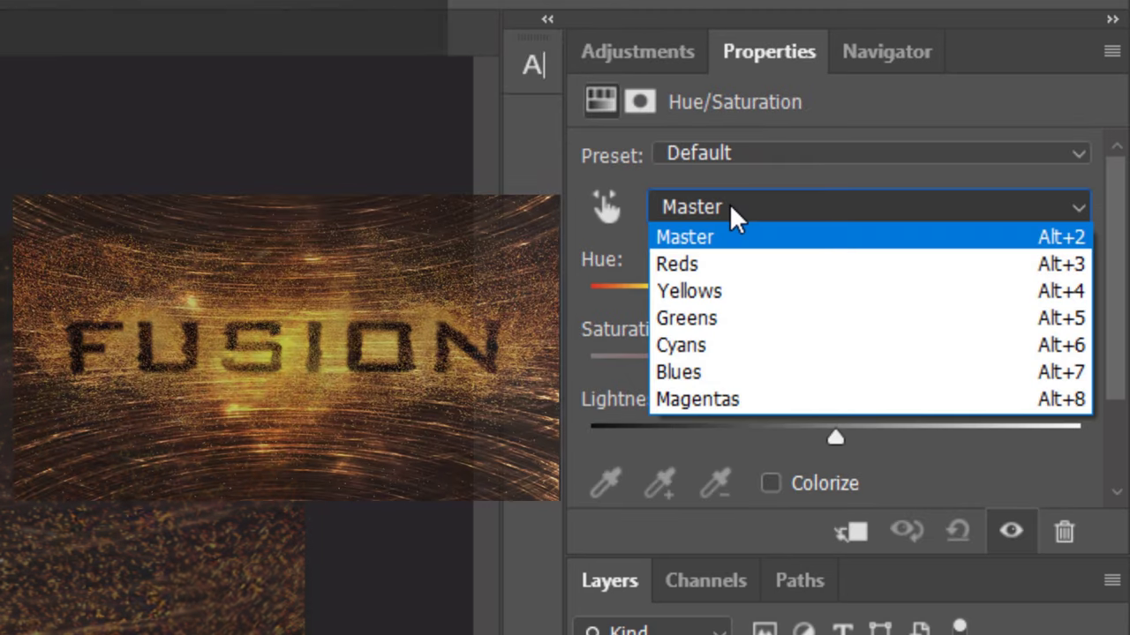
left_click(677, 264)
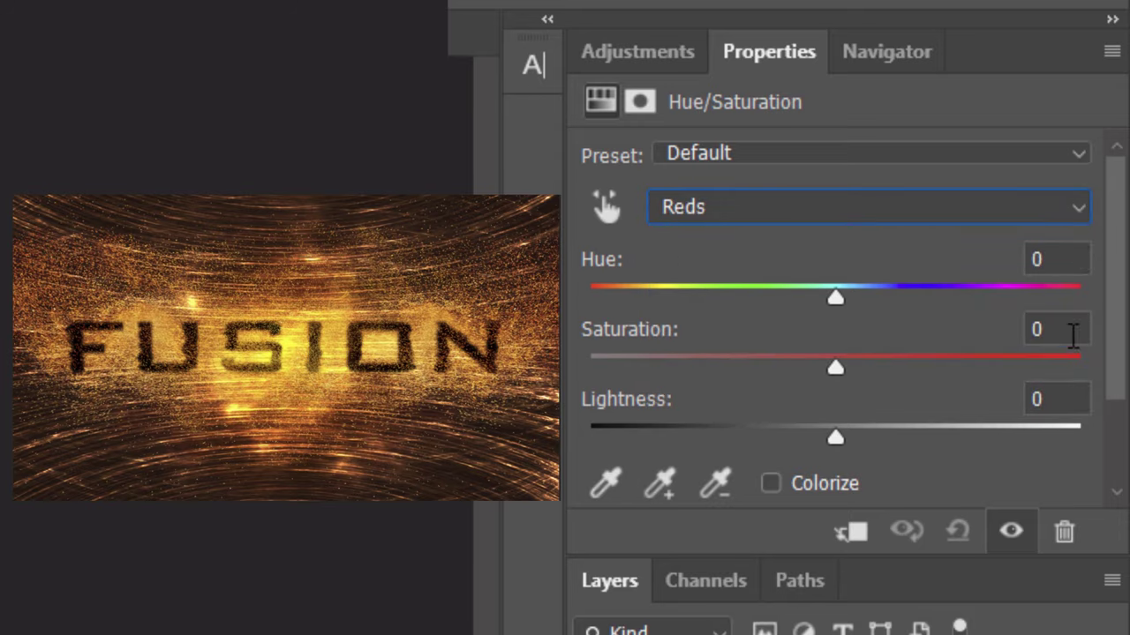
left_click_drag(835, 368, 1031, 368)
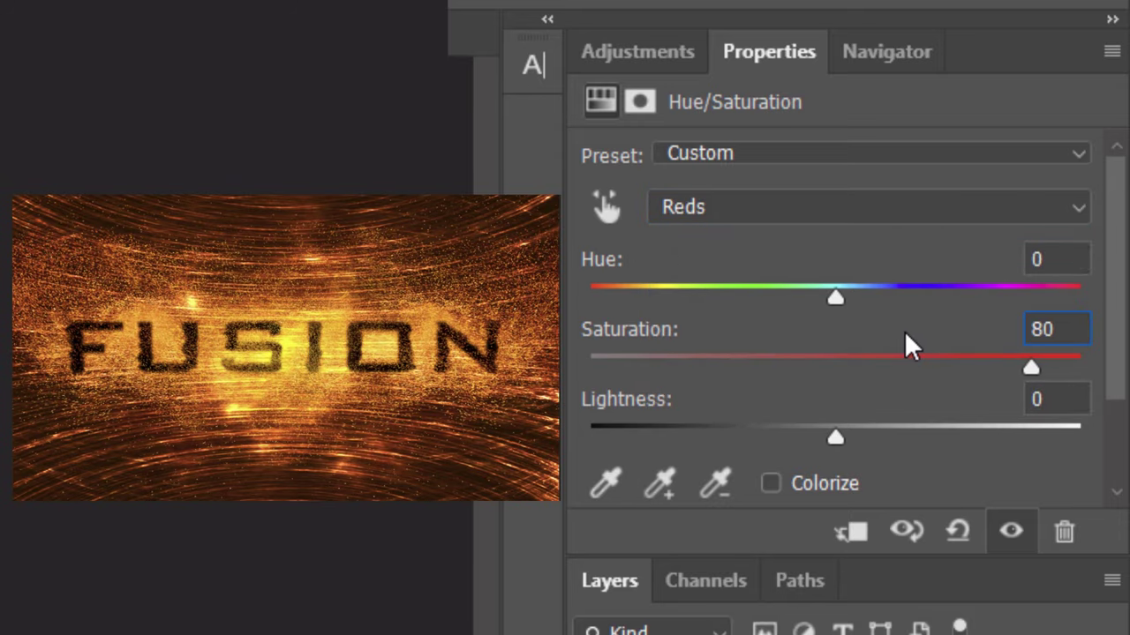